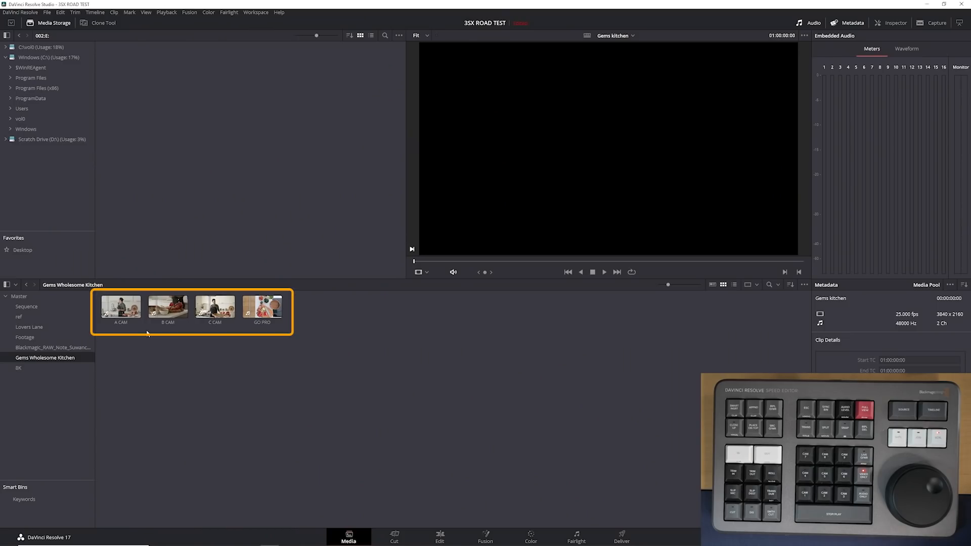
Step: Preview the A CAM, B CAM, C CAM and GO PRO kitchen clips
{"action": "left_click", "coordinate": [121, 306]}
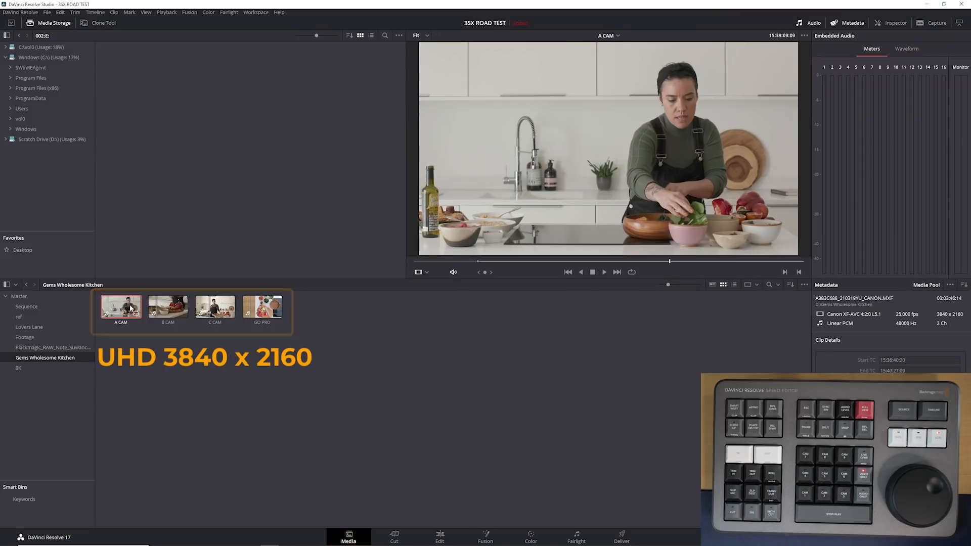
{"action": "left_click", "coordinate": [168, 306]}
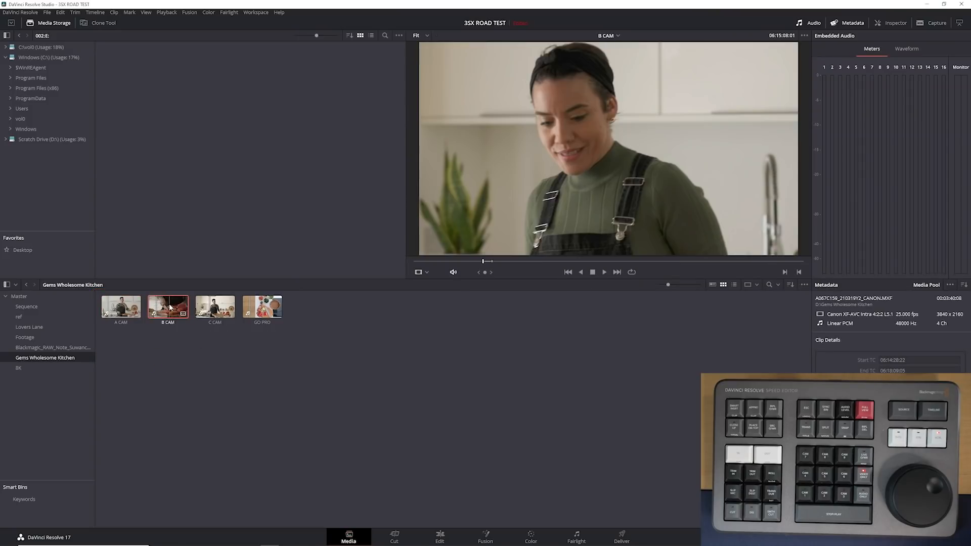
{"action": "left_click", "coordinate": [214, 307]}
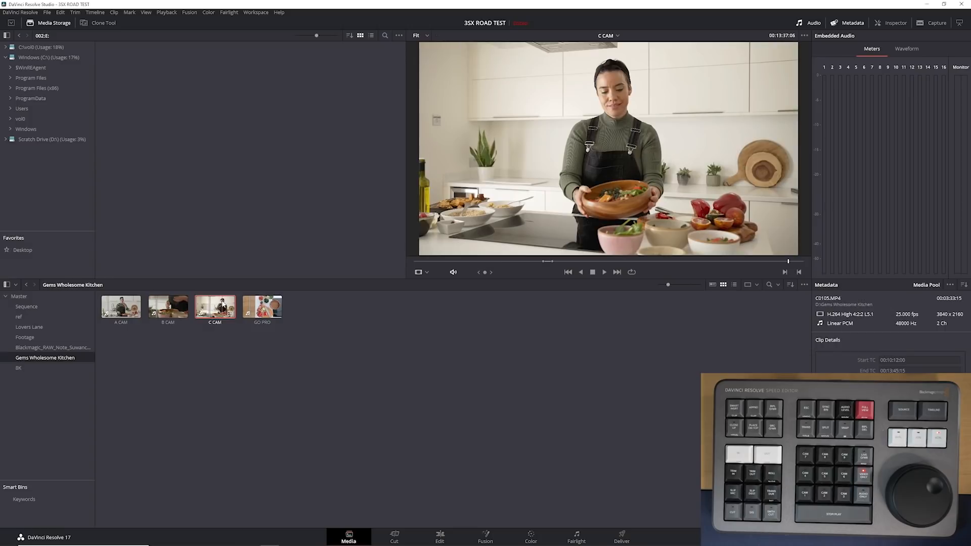
{"action": "left_click", "coordinate": [261, 307]}
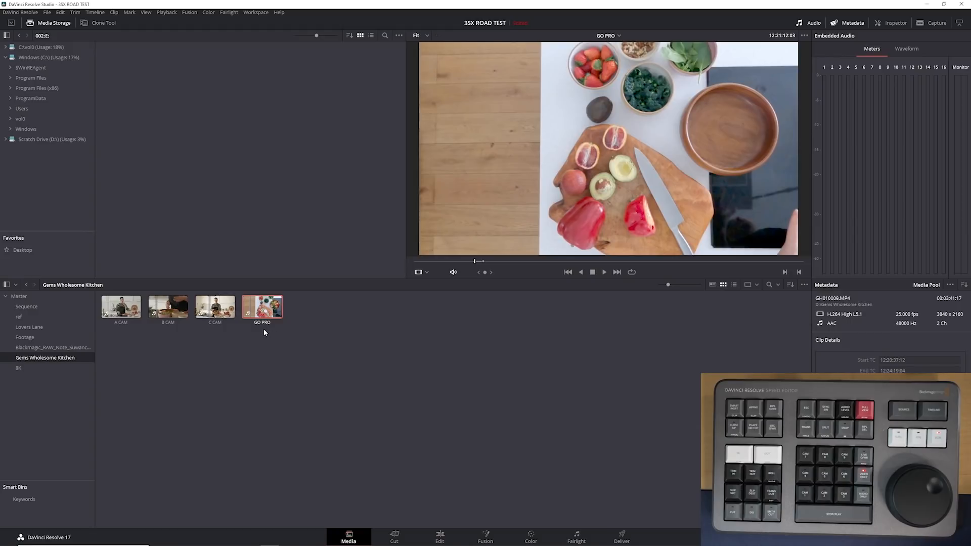
{"action": "mouse_move", "coordinate": [256, 333]}
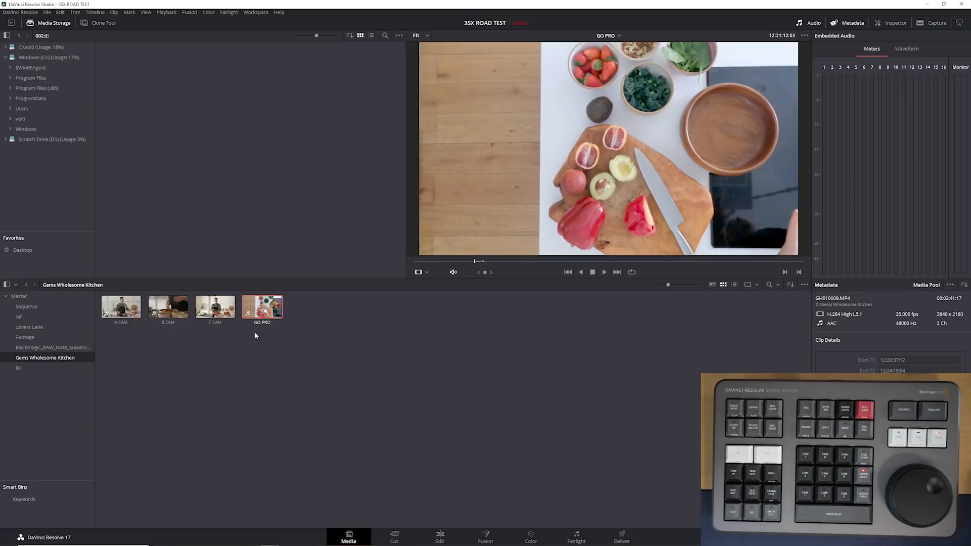
{"action": "mouse_move", "coordinate": [232, 351]}
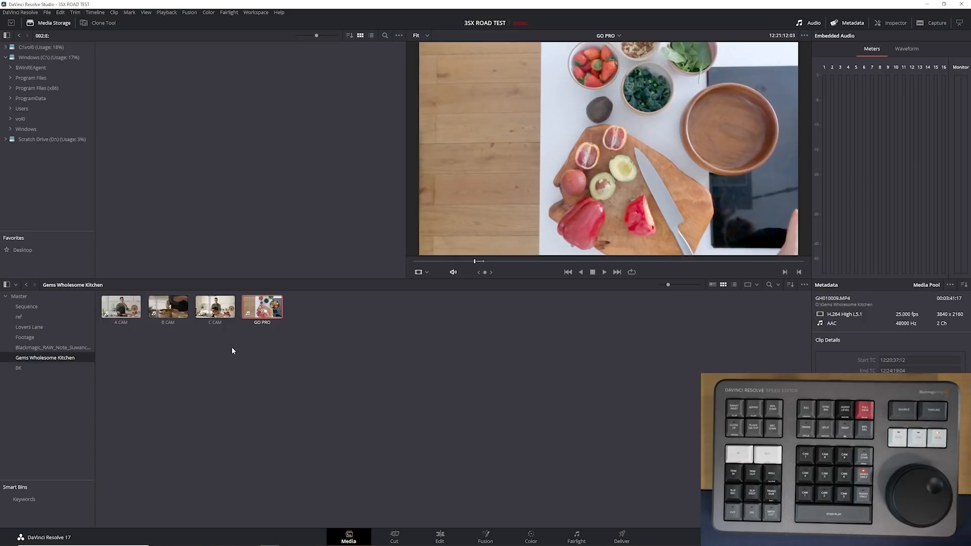
{"action": "mouse_move", "coordinate": [250, 353]}
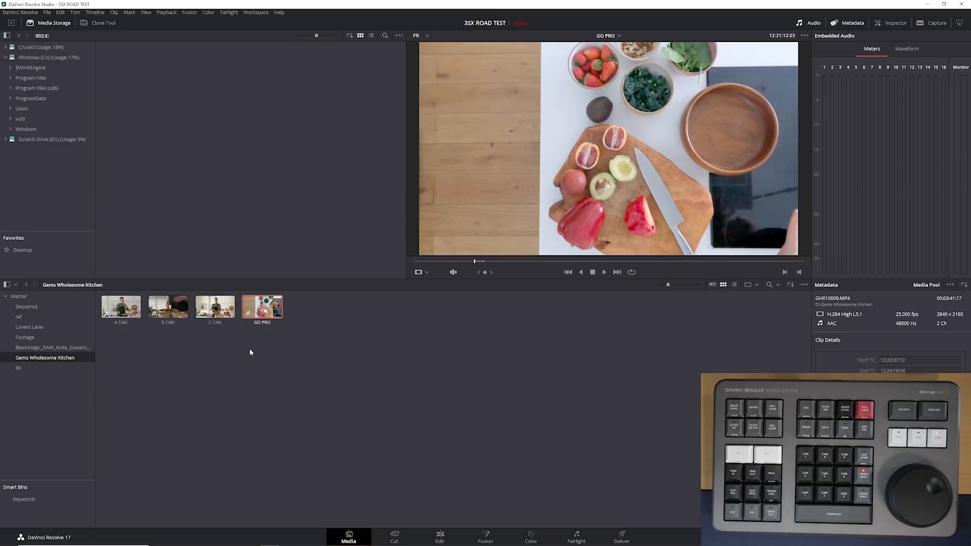
{"action": "mouse_move", "coordinate": [579, 219]}
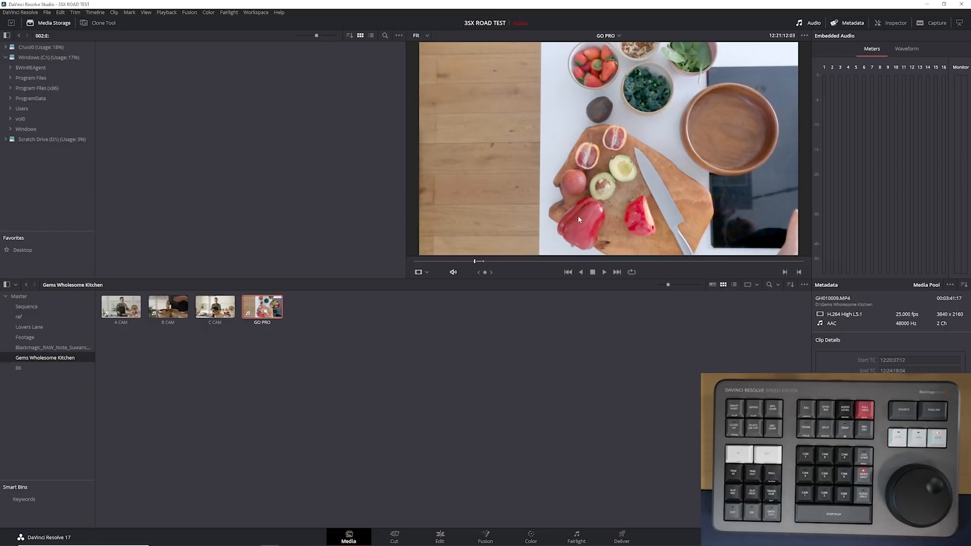
{"action": "mouse_move", "coordinate": [236, 287]}
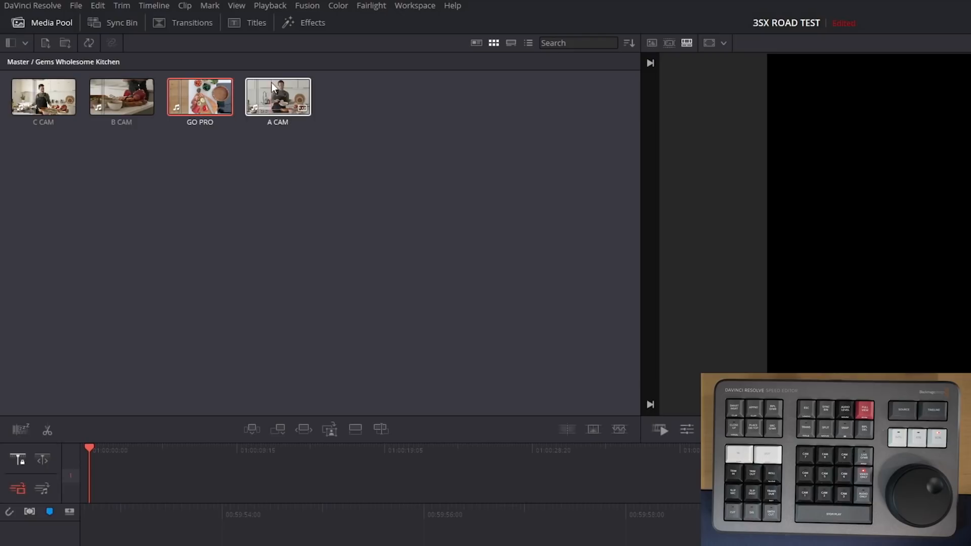
Step: Select all four kitchen clips and open them in Sync Clips
{"action": "left_click", "coordinate": [42, 96]}
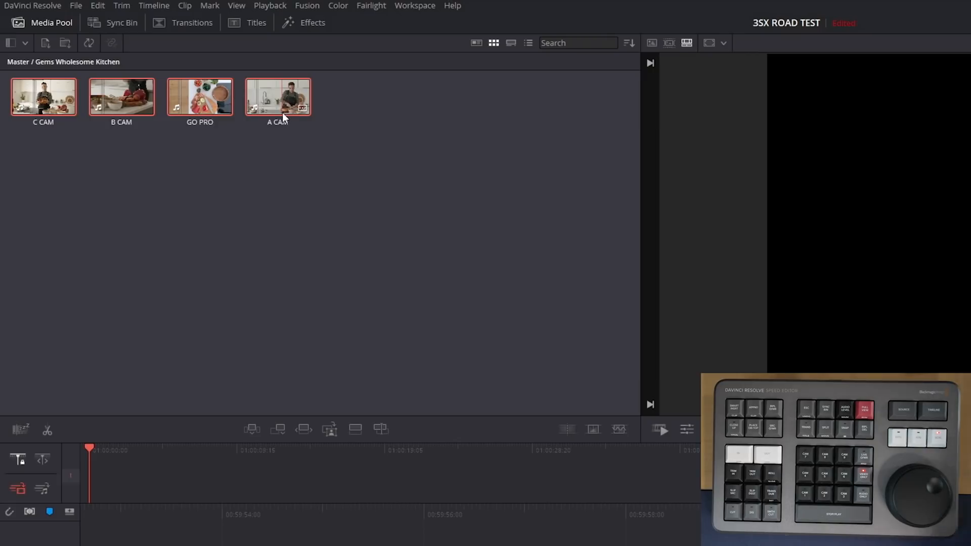
{"action": "right_click", "coordinate": [199, 97]}
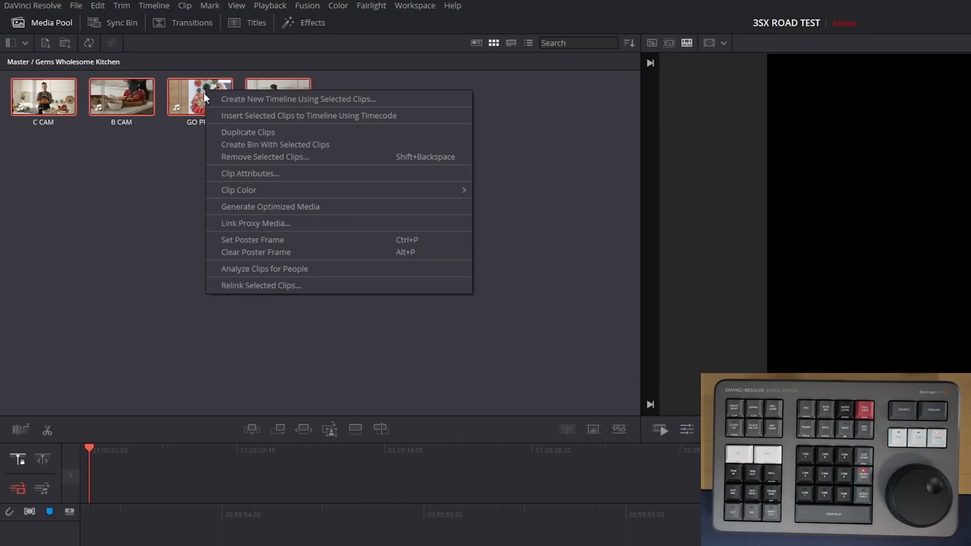
{"action": "mouse_move", "coordinate": [297, 149]}
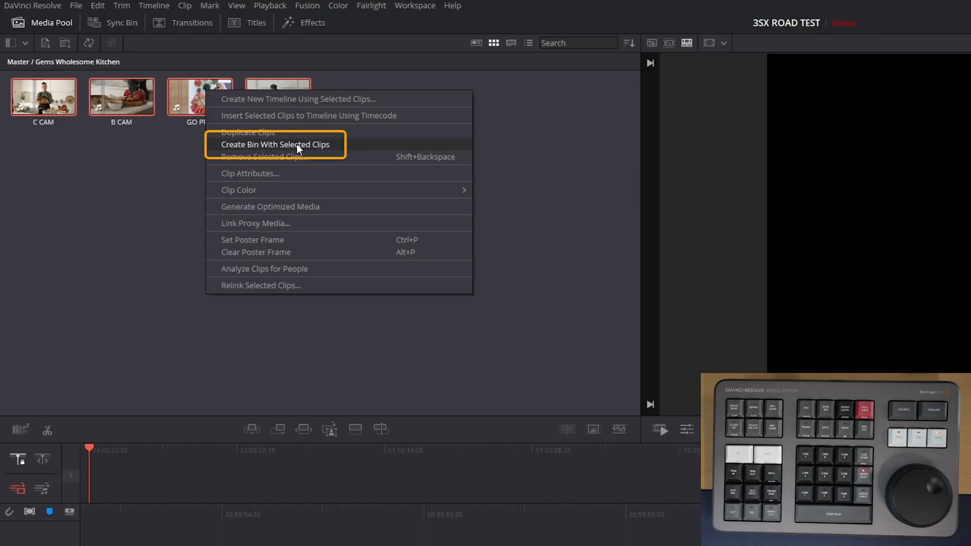
{"action": "left_click", "coordinate": [275, 143]}
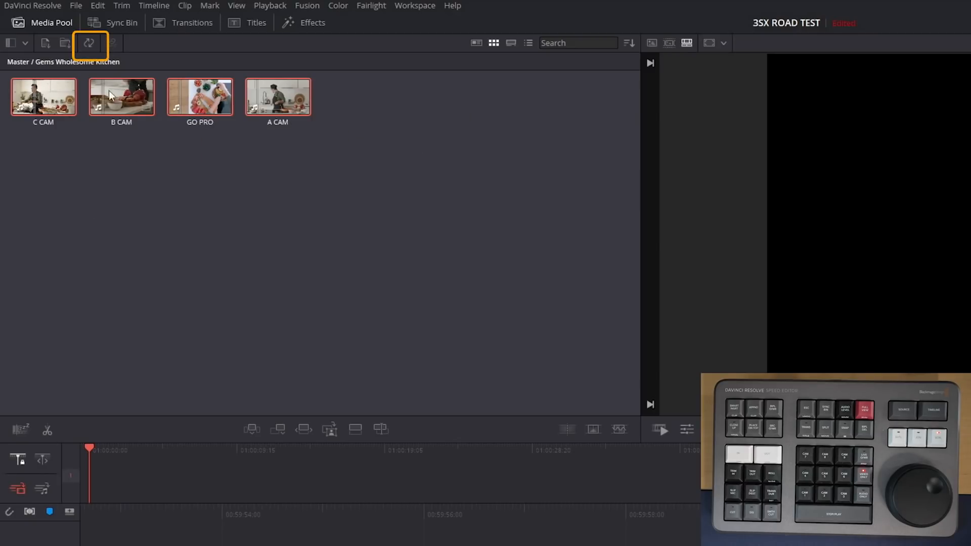
{"action": "left_click", "coordinate": [89, 43]}
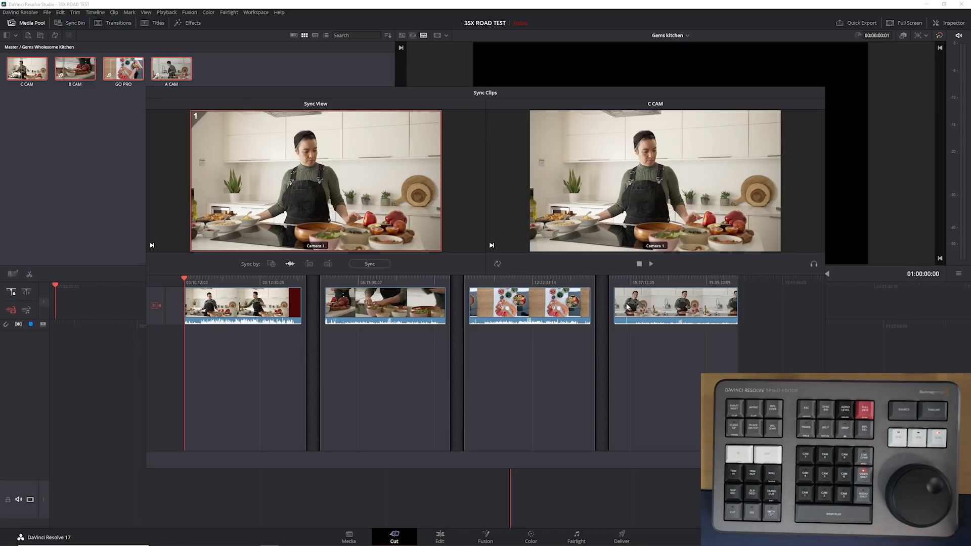
{"action": "mouse_move", "coordinate": [392, 291]}
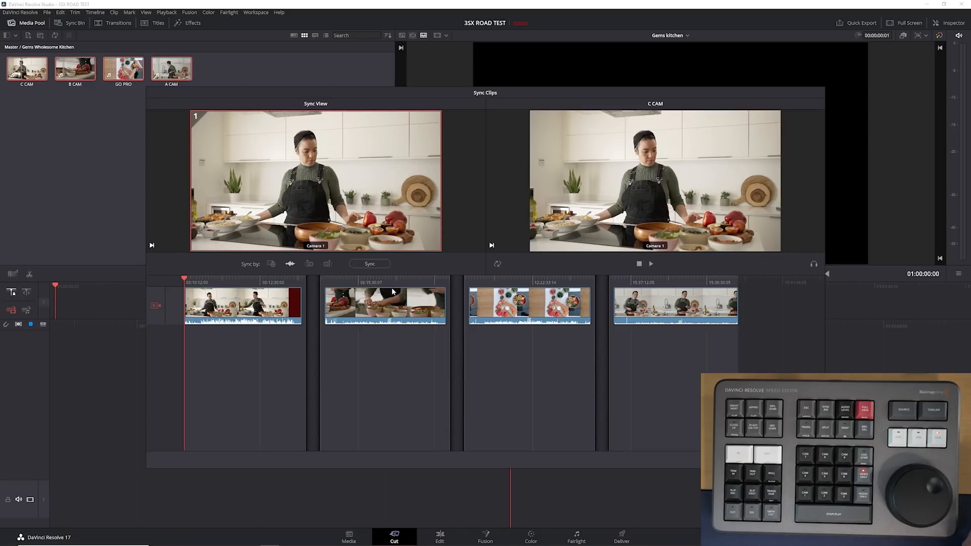
Step: Sync the four clips by audio waveform and check the angles at the clapper
{"action": "left_click", "coordinate": [369, 263]}
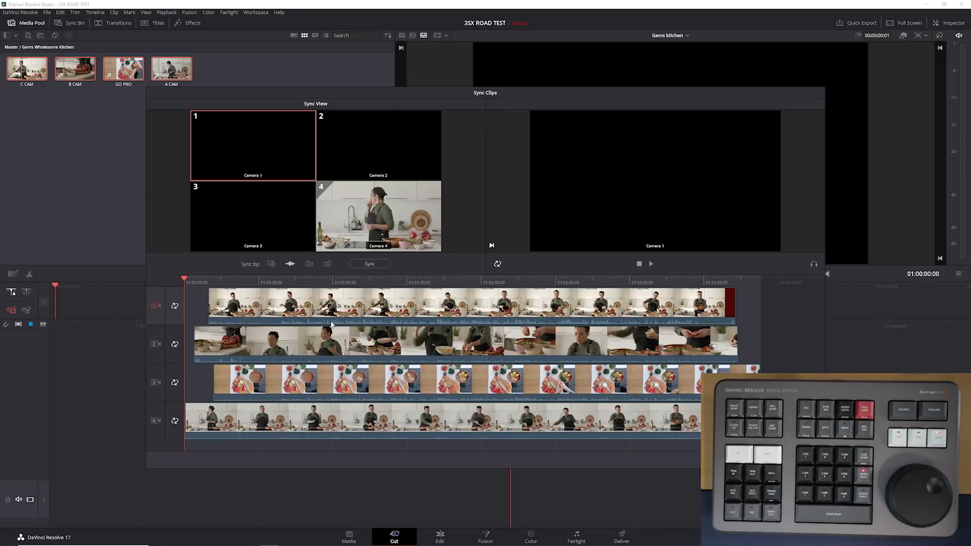
{"action": "mouse_move", "coordinate": [327, 325]}
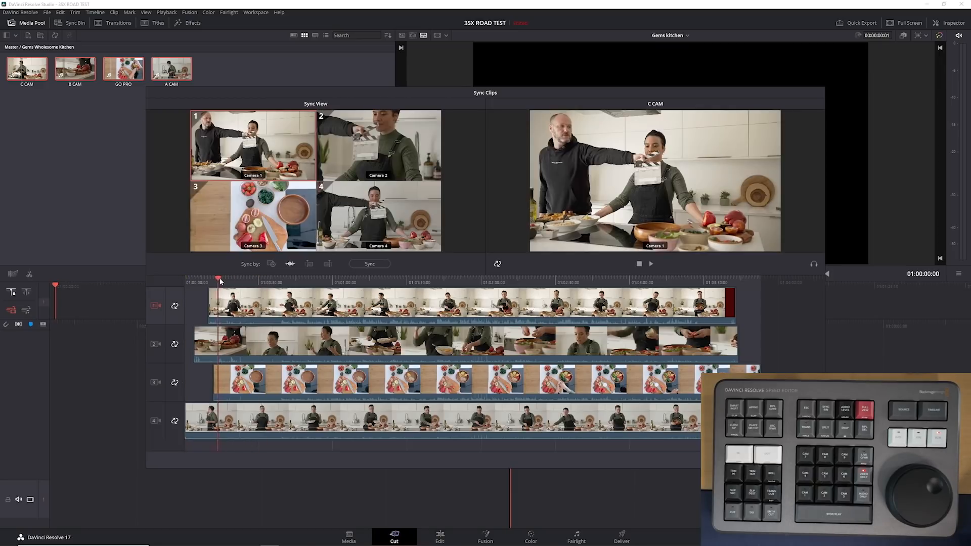
{"action": "left_click", "coordinate": [266, 281]}
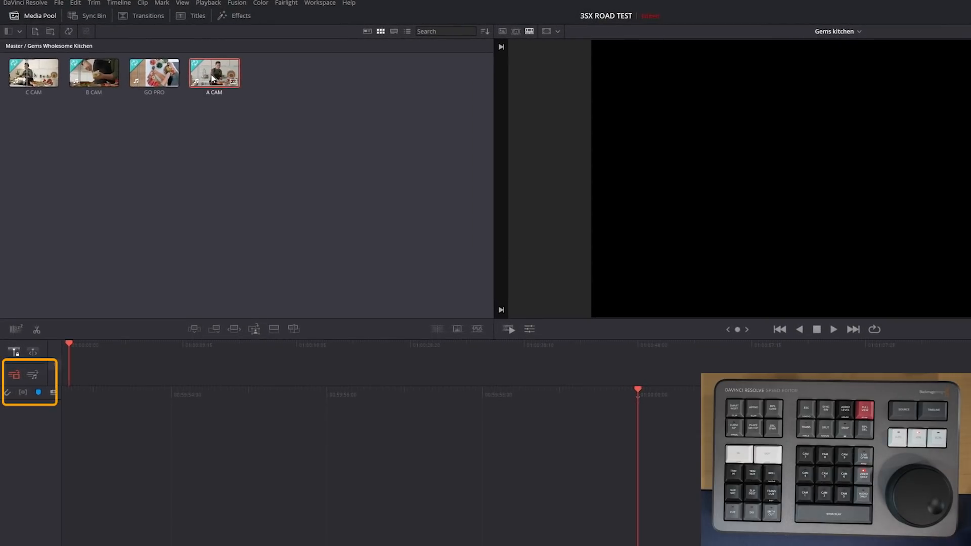
{"action": "mouse_move", "coordinate": [20, 388]}
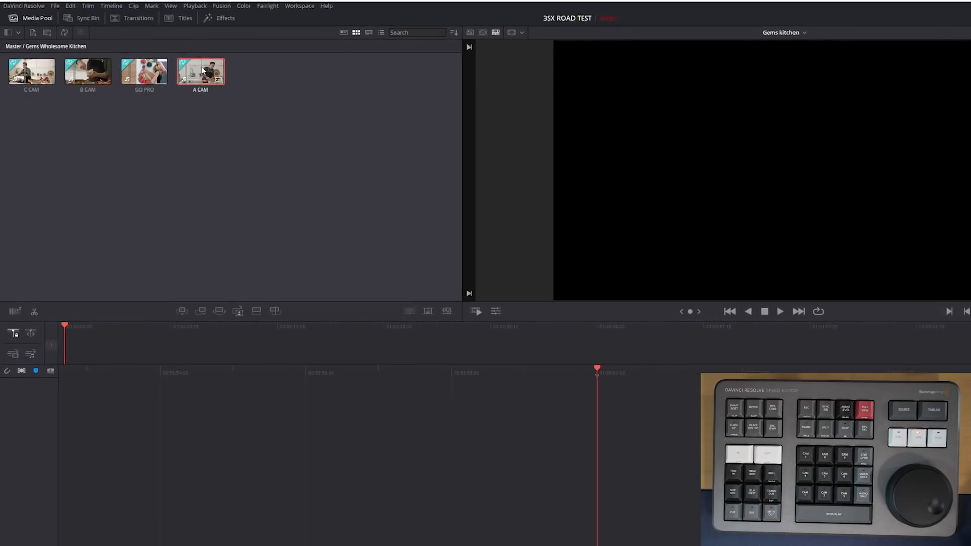
Step: Append A CAM to the timeline with Shift+F12, then show all angles in Sync Bin
{"action": "key", "text": "shift+F12"}
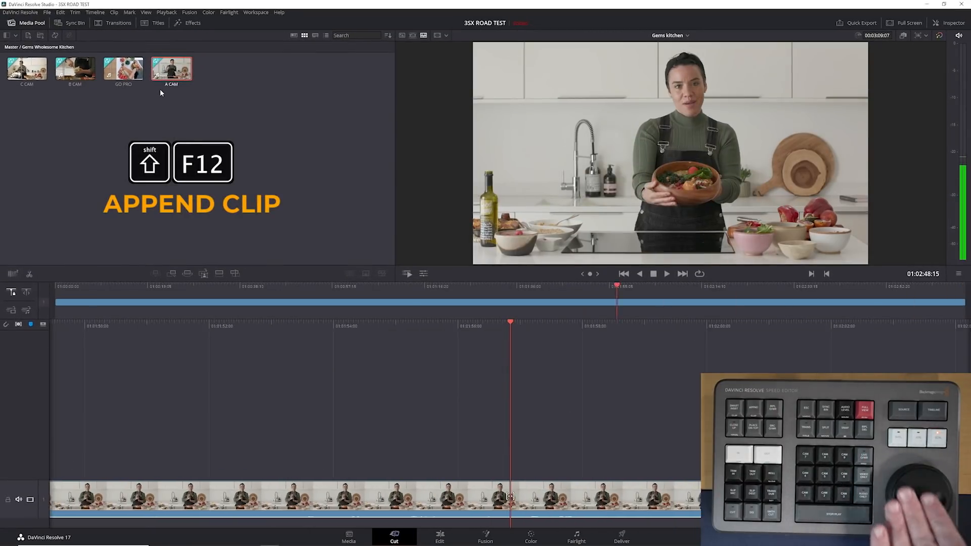
{"action": "key", "text": "shift+F12"}
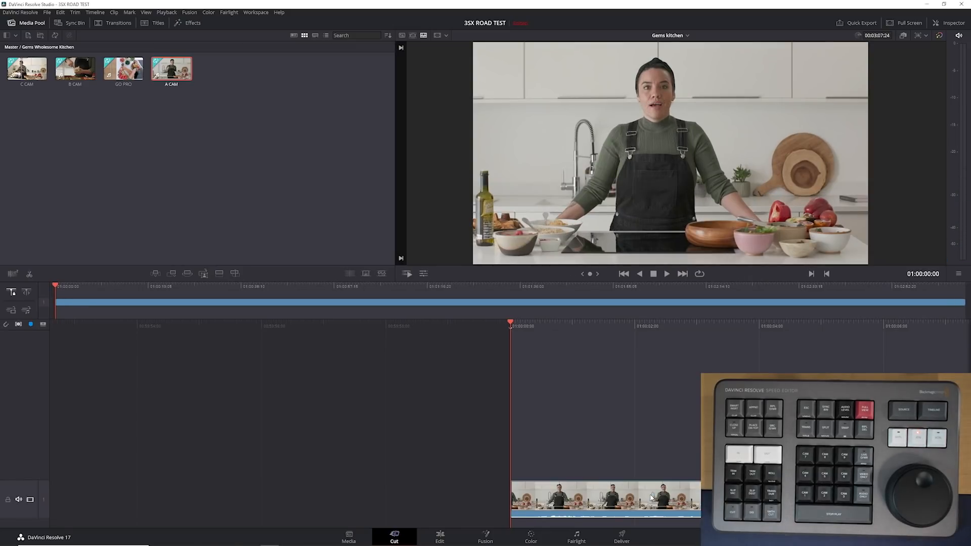
{"action": "left_click", "coordinate": [666, 273]}
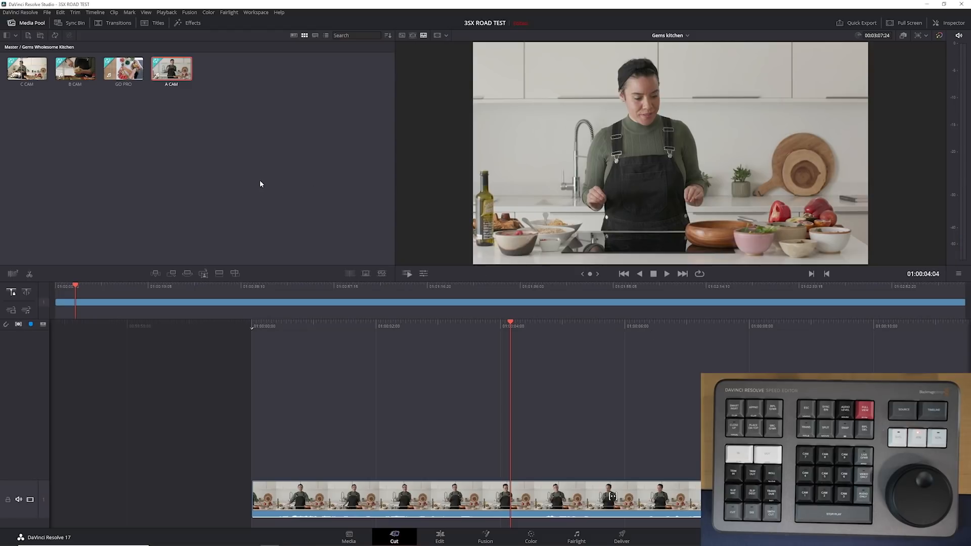
{"action": "left_click", "coordinate": [74, 23]}
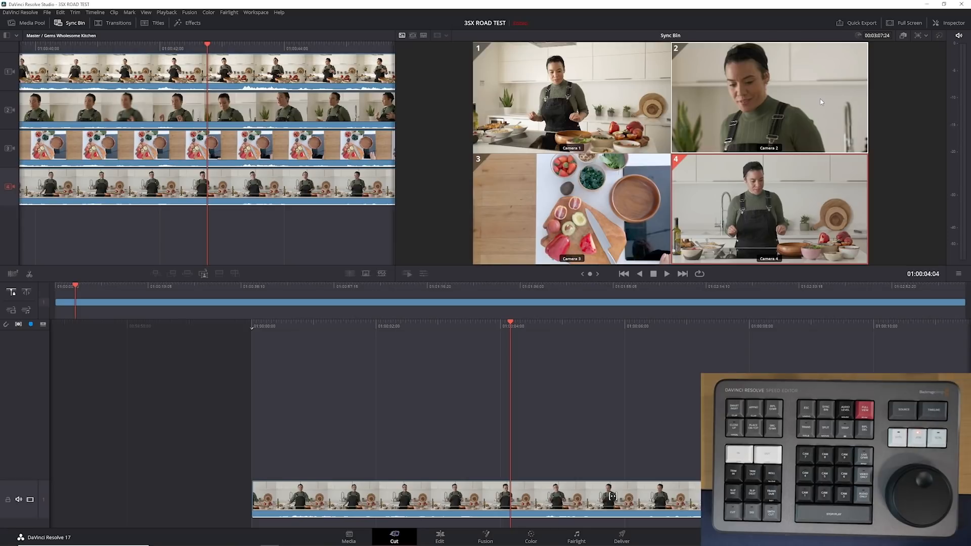
Step: Place the camera 2 close-up angle on V2 above A CAM from the Sync Bin
{"action": "left_click", "coordinate": [11, 311]}
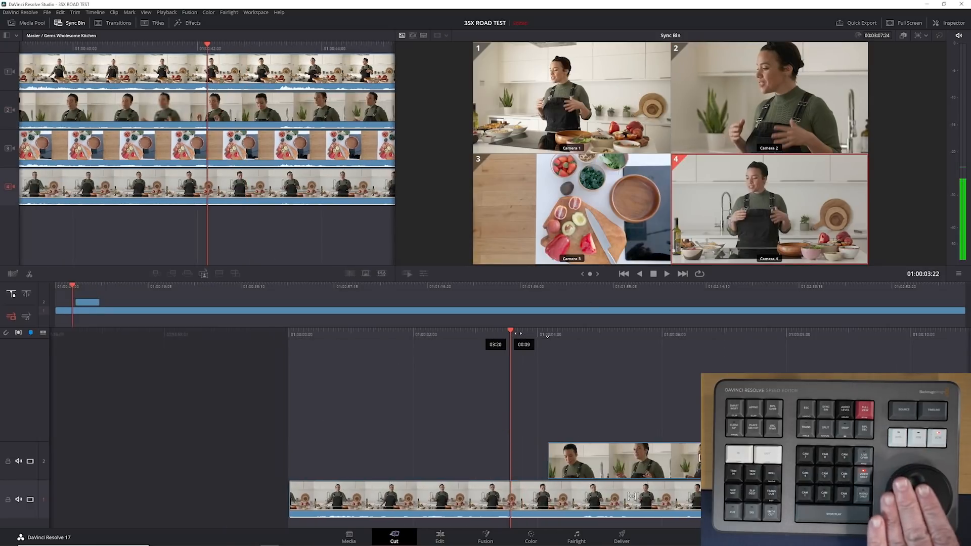
{"action": "left_click", "coordinate": [666, 273]}
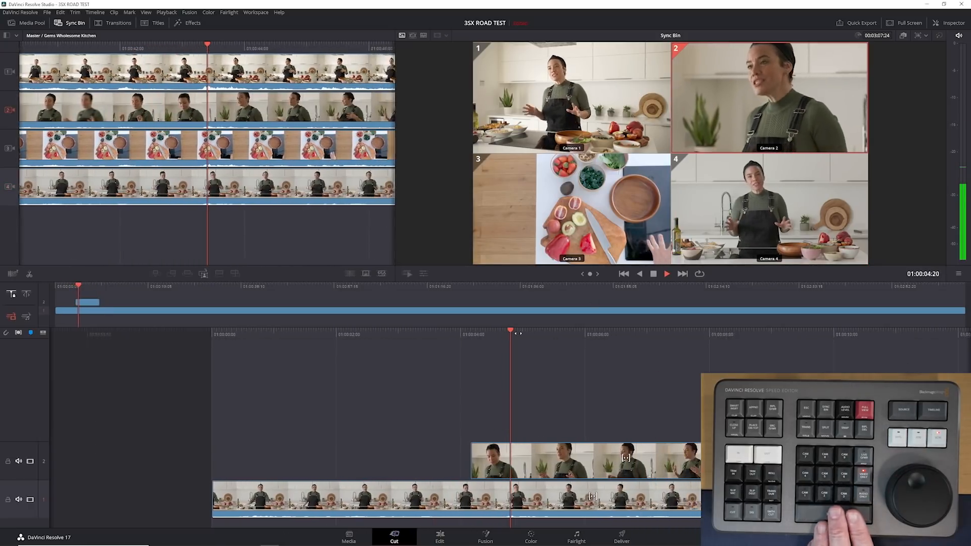
{"action": "left_click", "coordinate": [30, 22]}
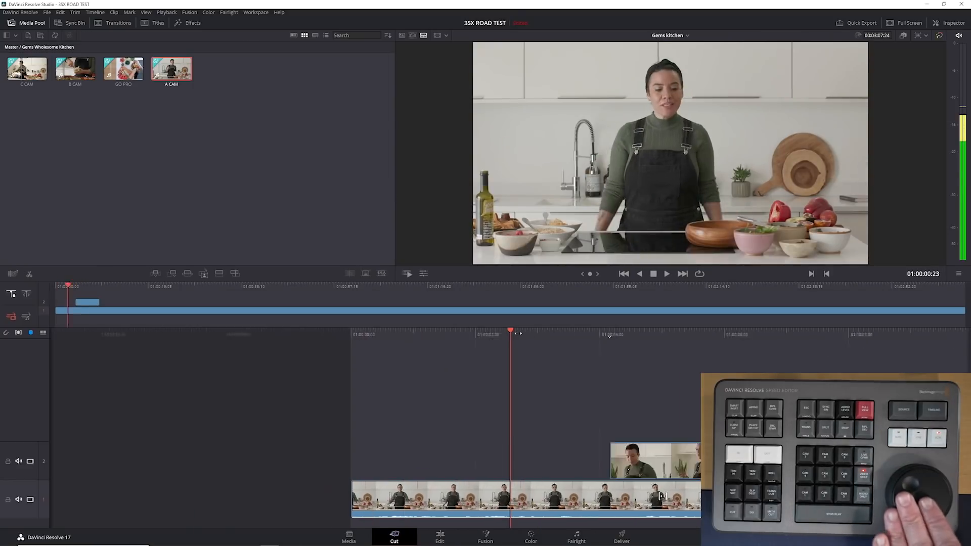
{"action": "left_click", "coordinate": [667, 273]}
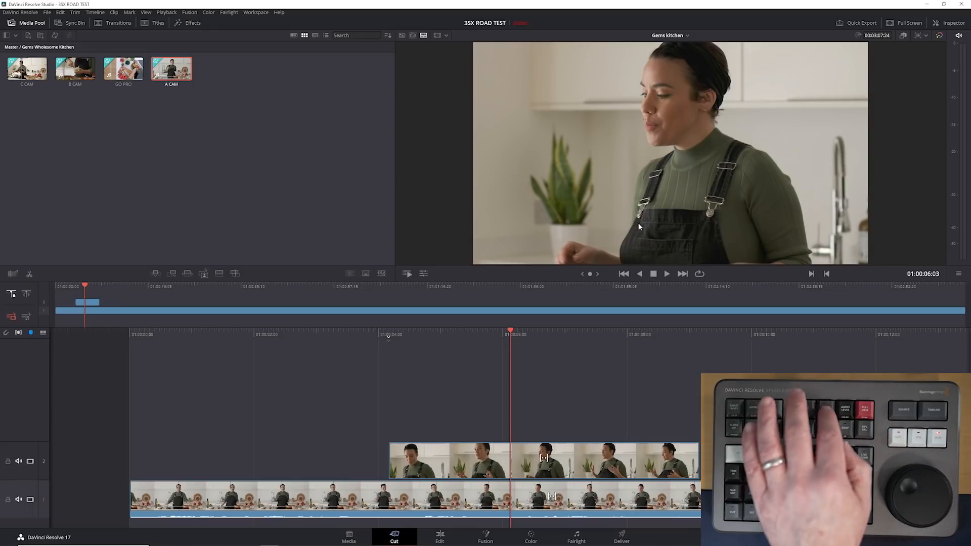
Step: Stack the GoPro overhead angle on V3 and another angle on V4 via Sync Bin
{"action": "left_click", "coordinate": [75, 23]}
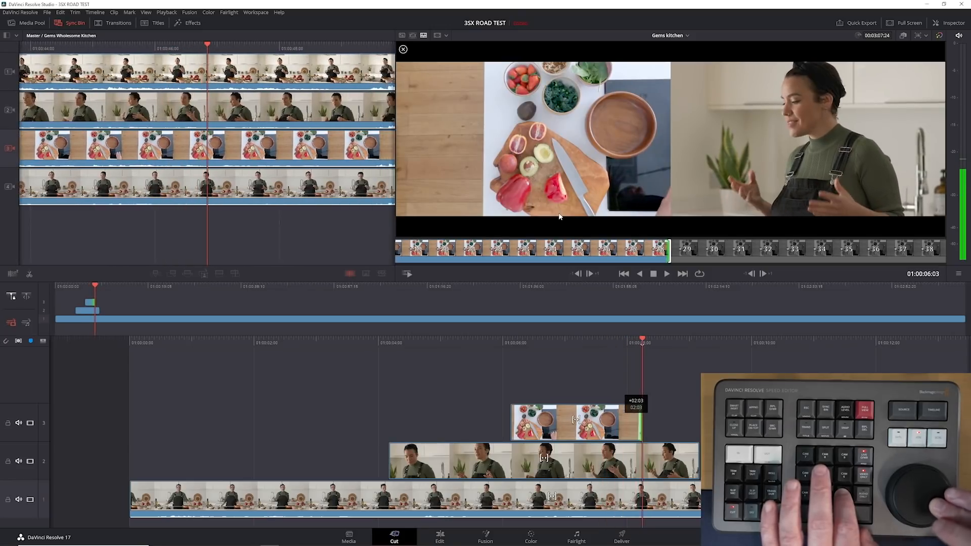
{"action": "left_click", "coordinate": [27, 22]}
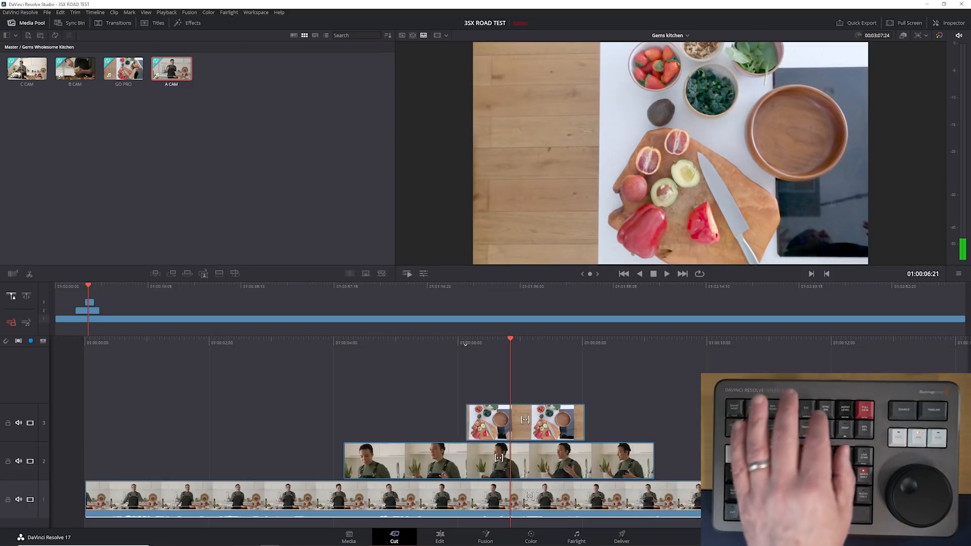
{"action": "left_click", "coordinate": [70, 23]}
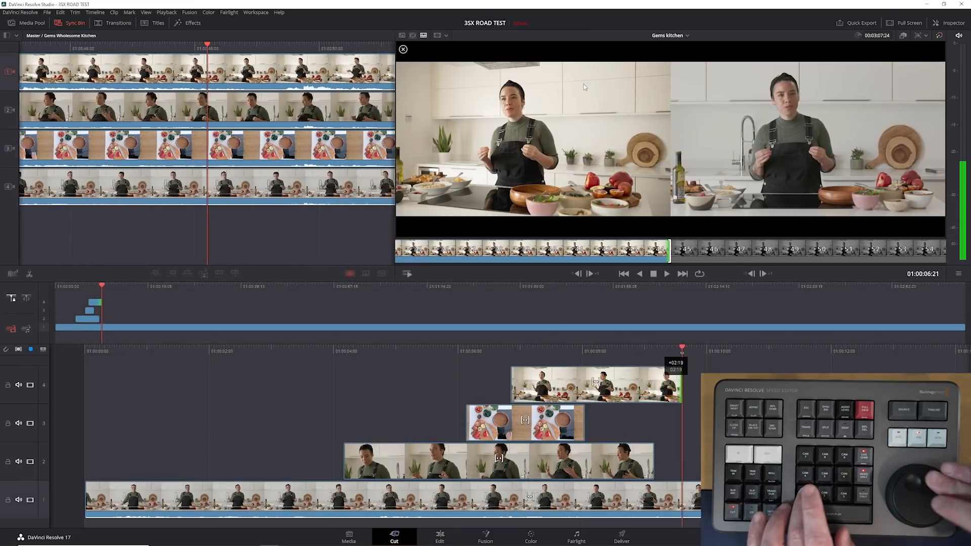
{"action": "left_click", "coordinate": [31, 23]}
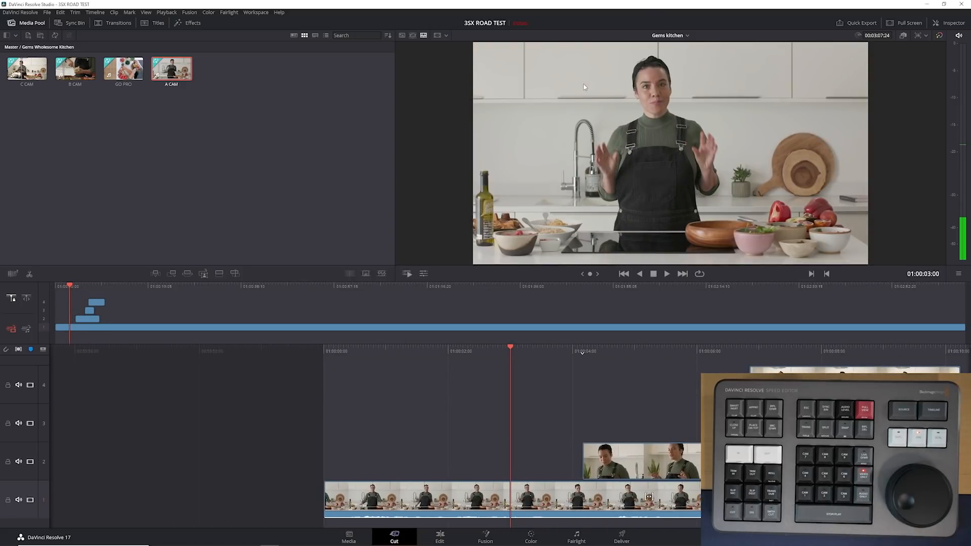
{"action": "left_click", "coordinate": [666, 273]}
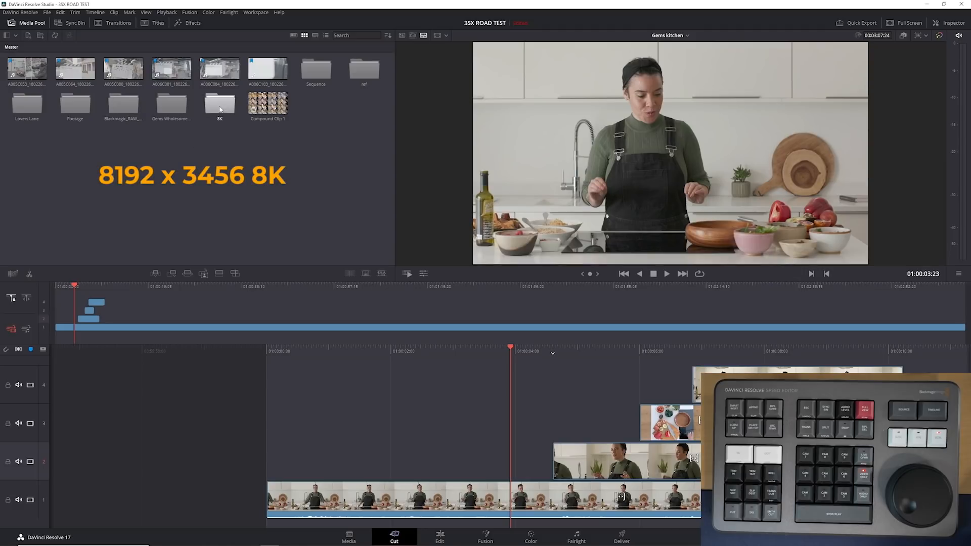
Step: Append the 8K face clip onto V5, then switch to the Performance Test June 2020 timeline
{"action": "double_click", "coordinate": [219, 102]}
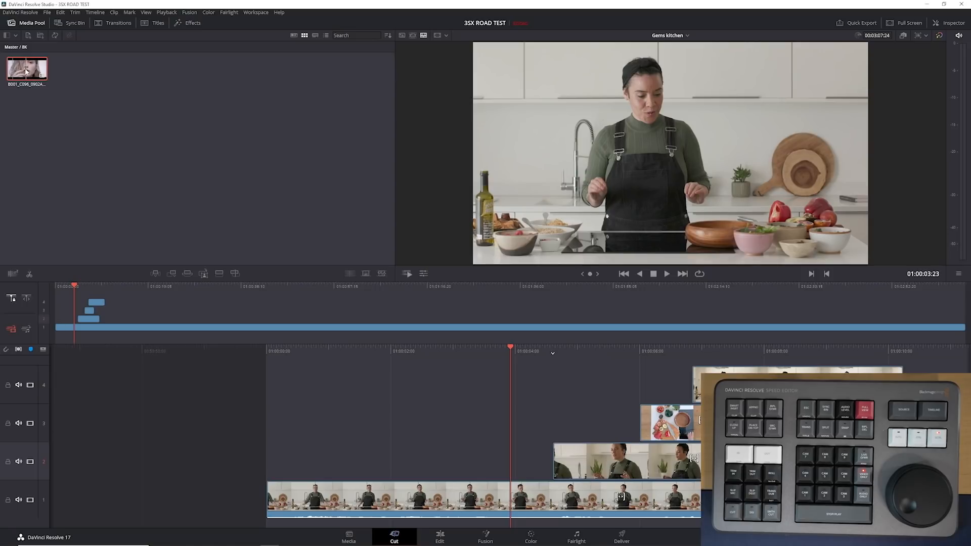
{"action": "double_click", "coordinate": [27, 68]}
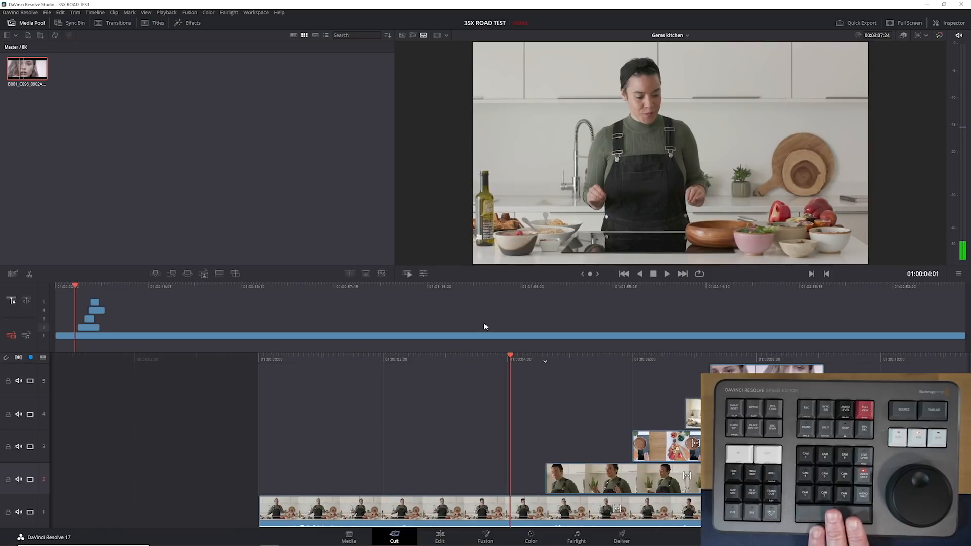
{"action": "left_click", "coordinate": [666, 273]}
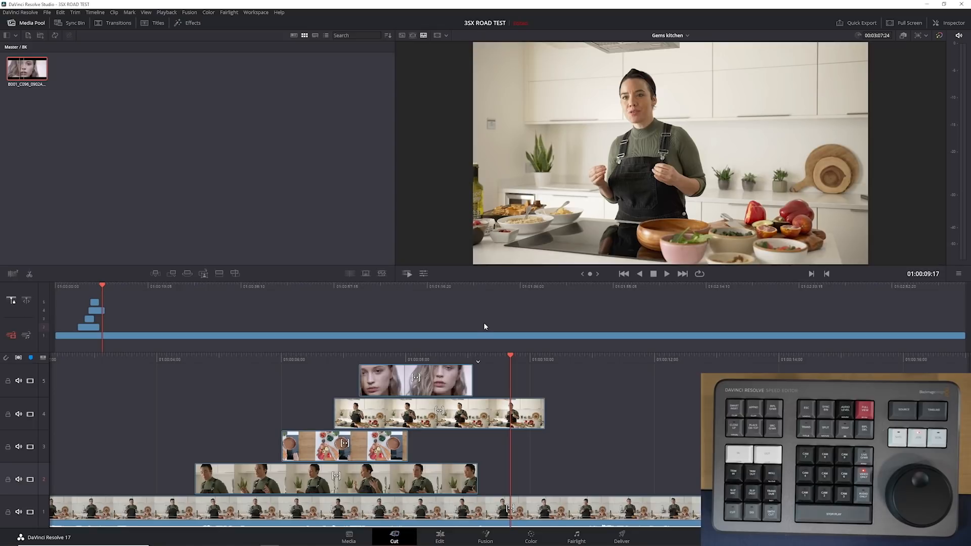
{"action": "mouse_move", "coordinate": [727, 77]}
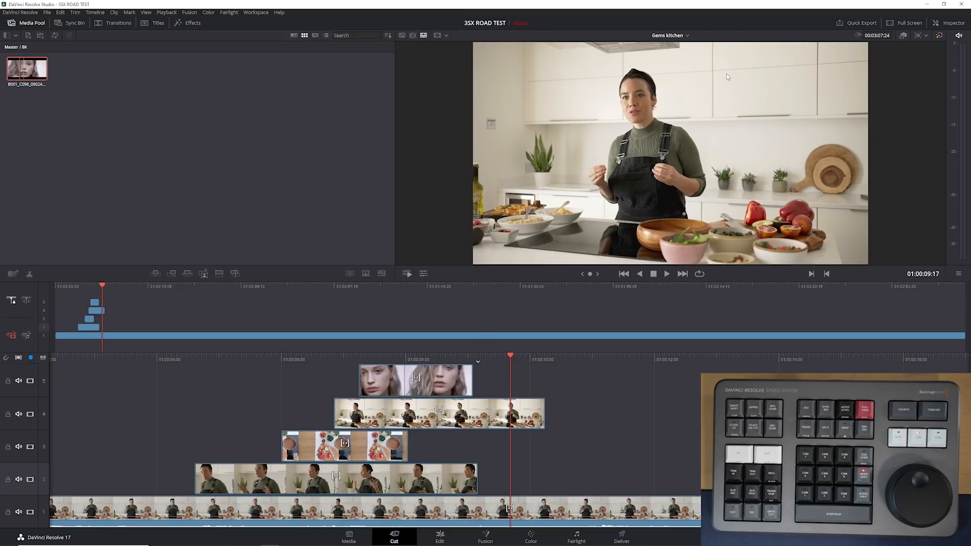
{"action": "left_click", "coordinate": [668, 36]}
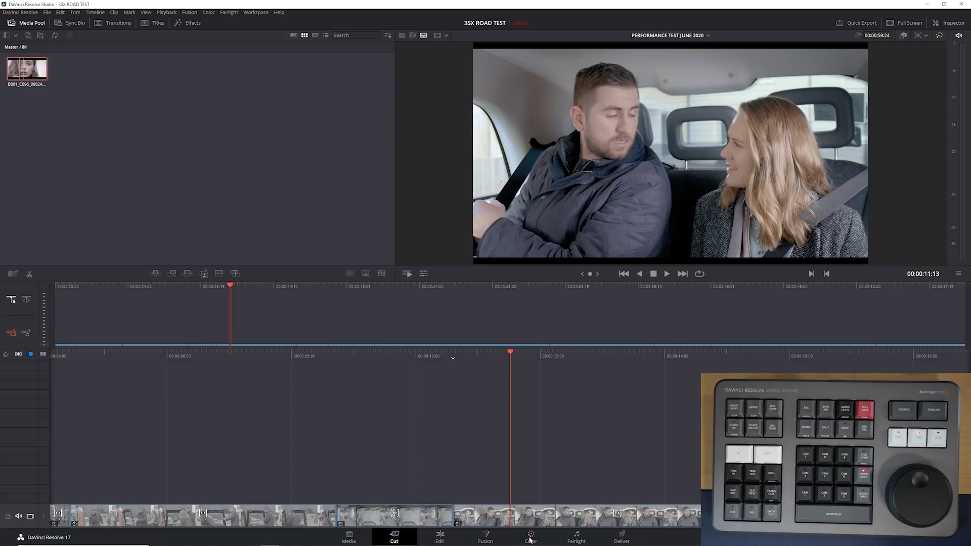
Step: On the Color page, review clips 01–07 and reach the sixteen-layer compound clip
{"action": "left_click", "coordinate": [529, 537]}
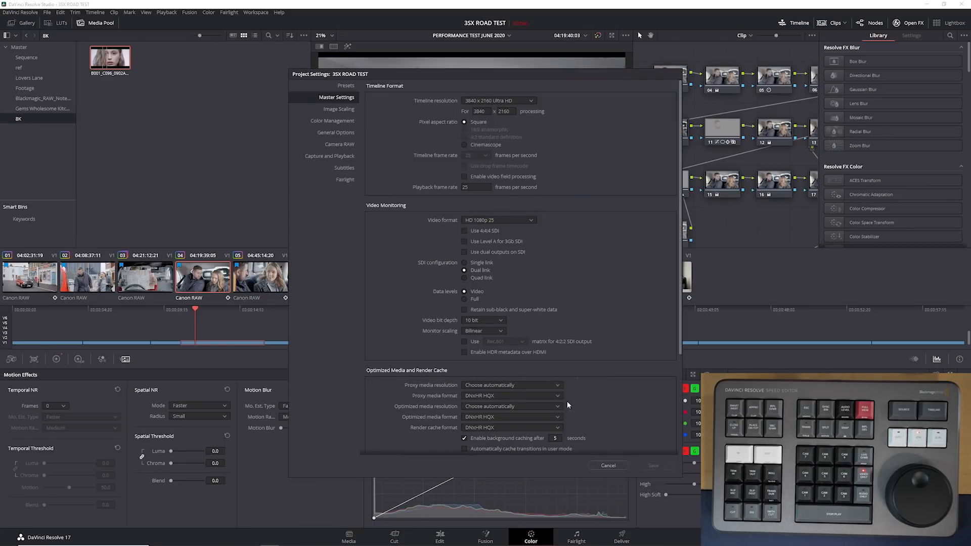
{"action": "left_click", "coordinate": [607, 465]}
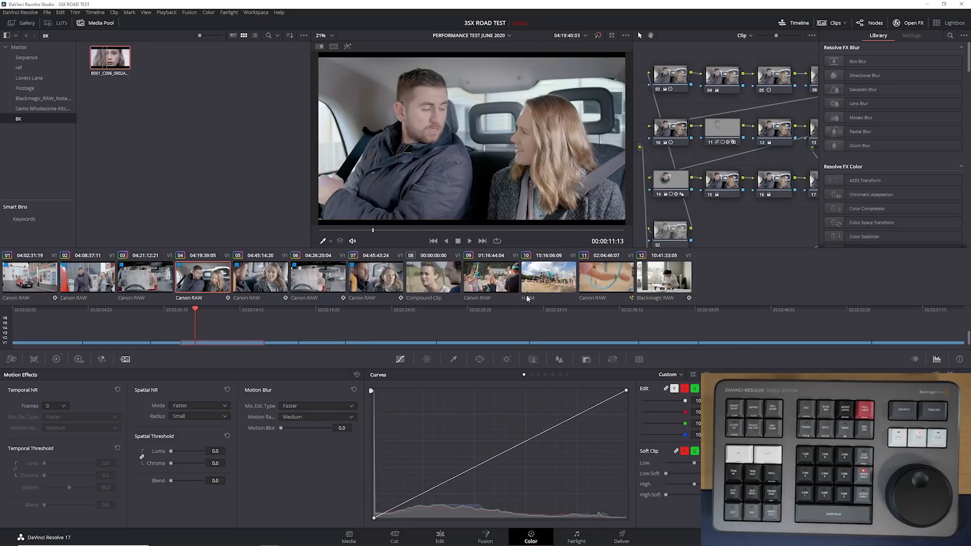
{"action": "left_click", "coordinate": [29, 275]}
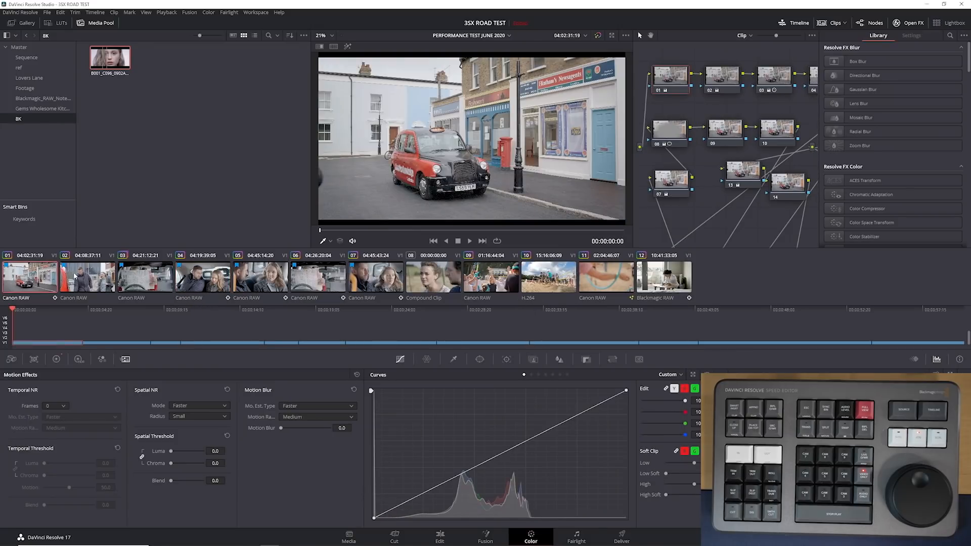
{"action": "left_click", "coordinate": [145, 275]}
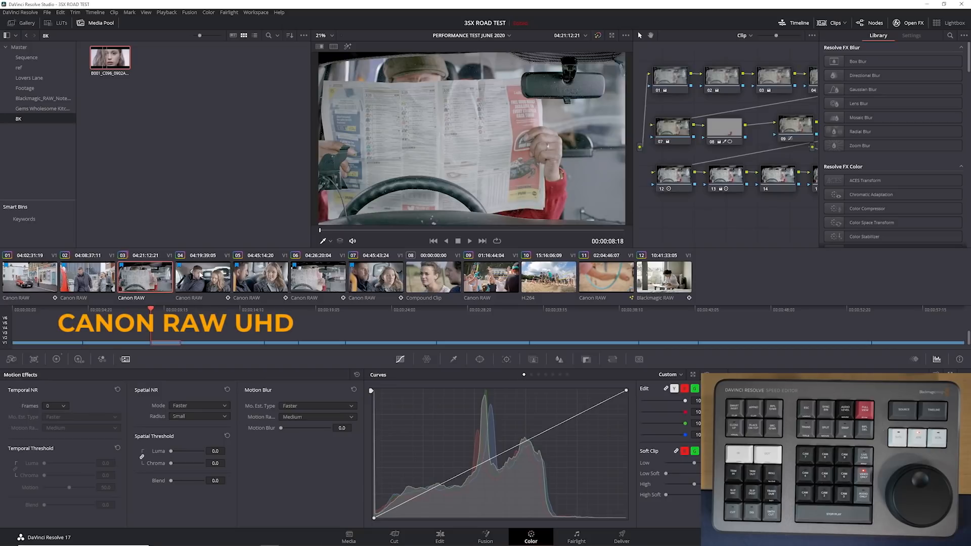
{"action": "left_click", "coordinate": [86, 275]}
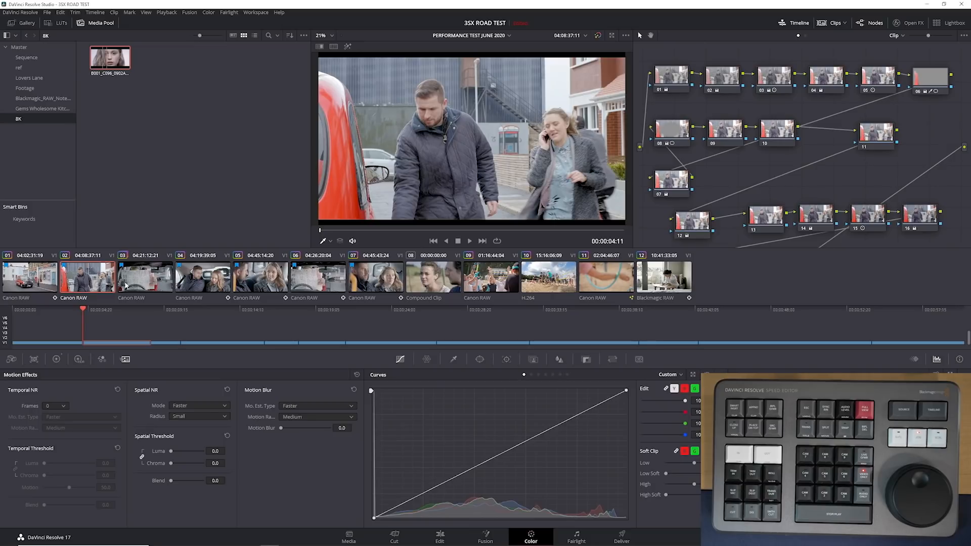
{"action": "left_click", "coordinate": [203, 277]}
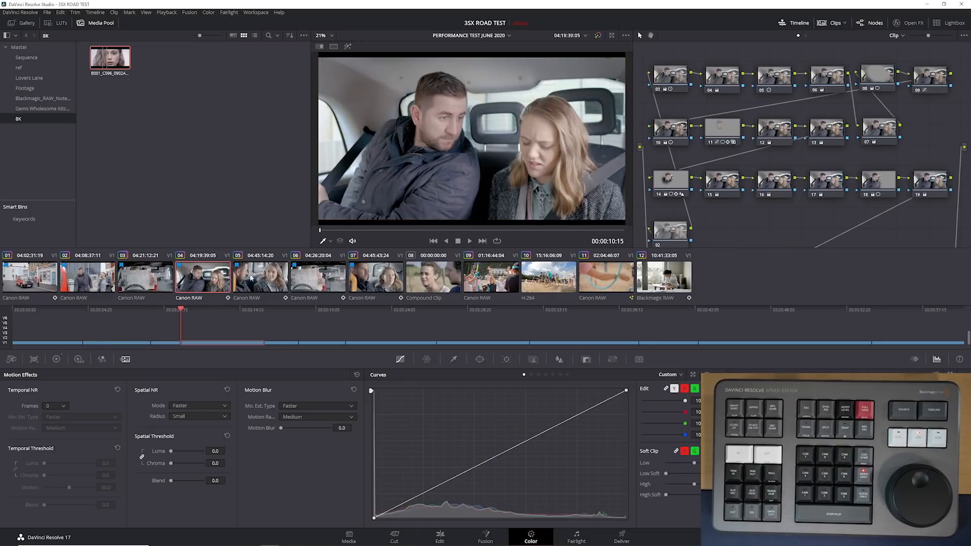
{"action": "left_click", "coordinate": [362, 276]}
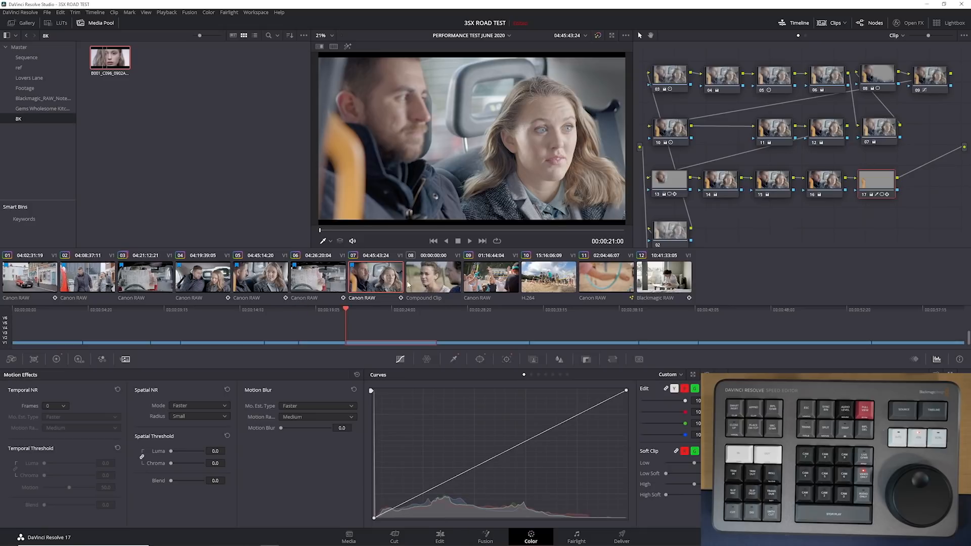
{"action": "left_click", "coordinate": [433, 276]}
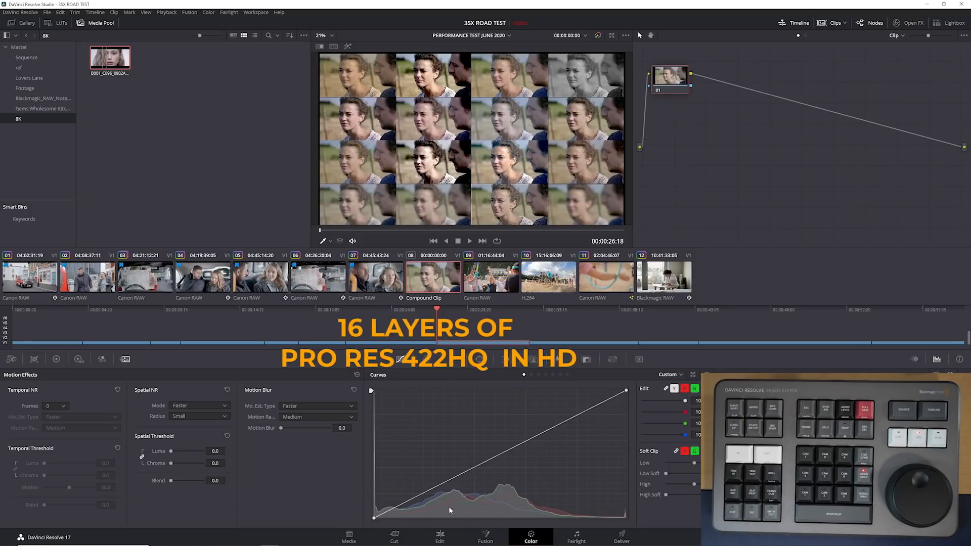
Step: On the Edit page, decompose the layers and nest them into Compound Clip 1
{"action": "left_click", "coordinate": [440, 537]}
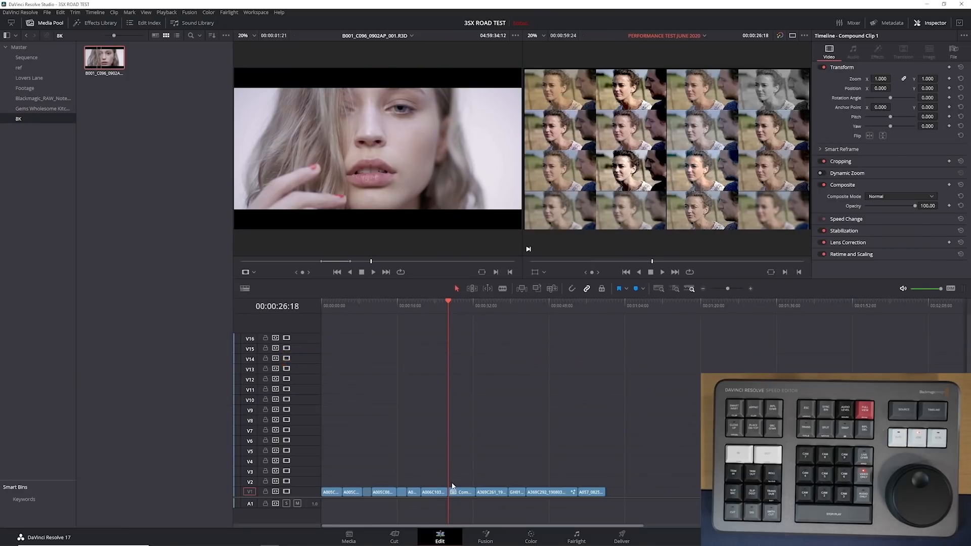
{"action": "mouse_move", "coordinate": [461, 494]}
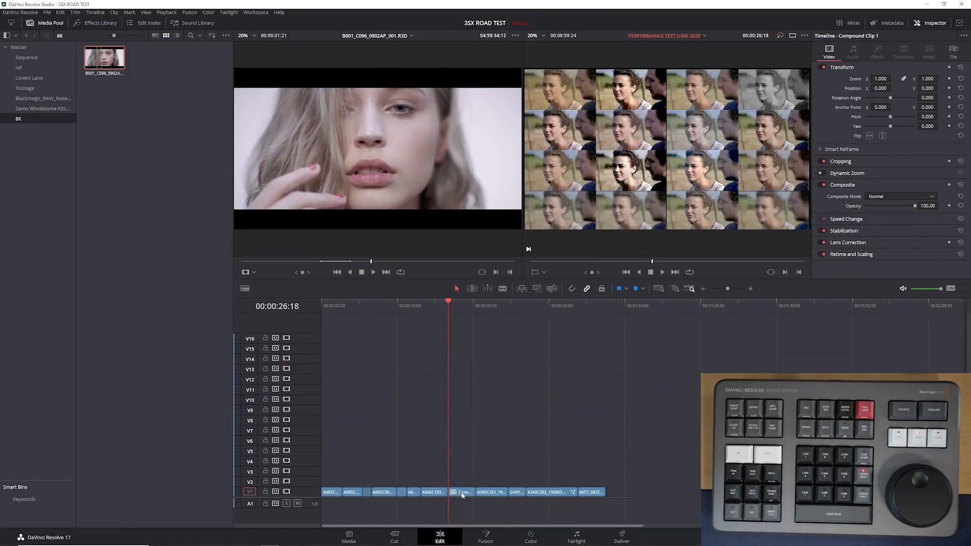
{"action": "right_click", "coordinate": [463, 492]}
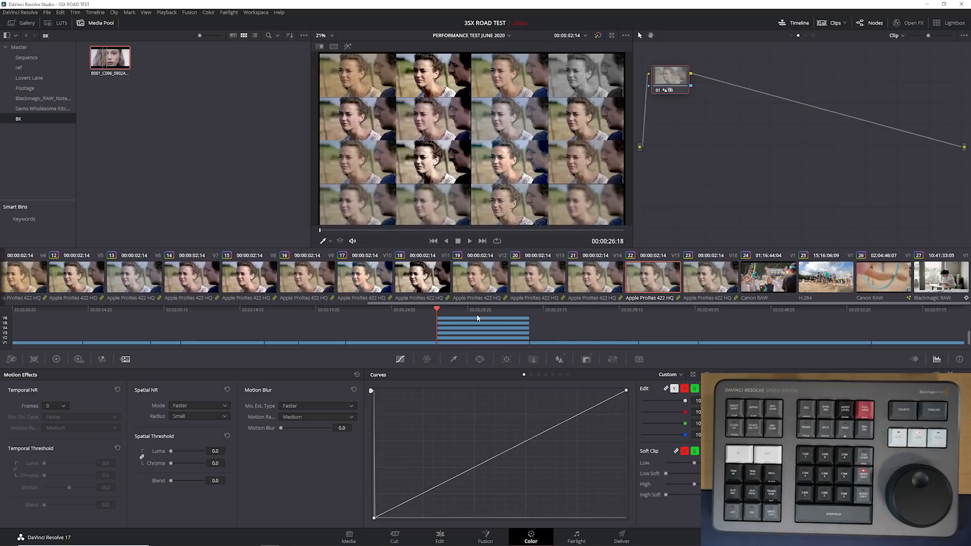
{"action": "mouse_move", "coordinate": [457, 369]}
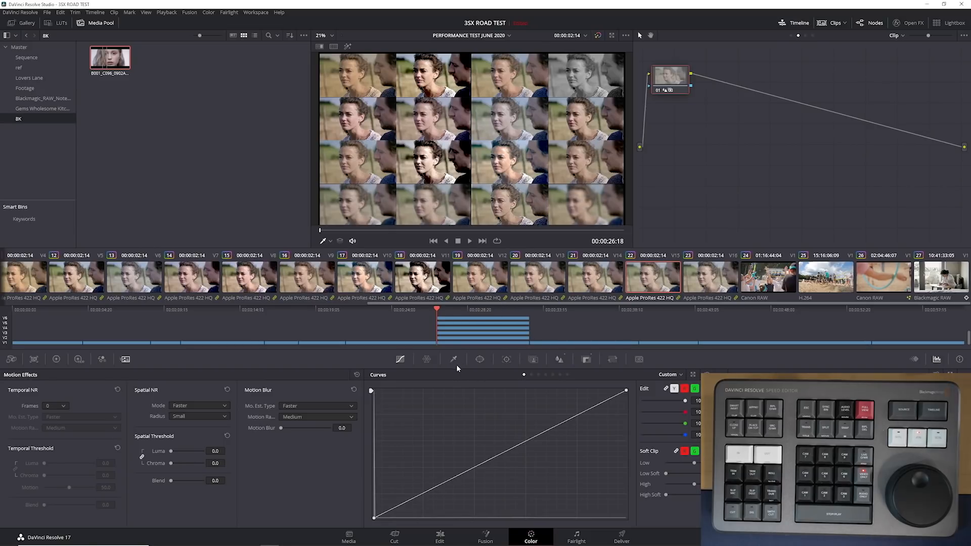
{"action": "mouse_move", "coordinate": [513, 491]}
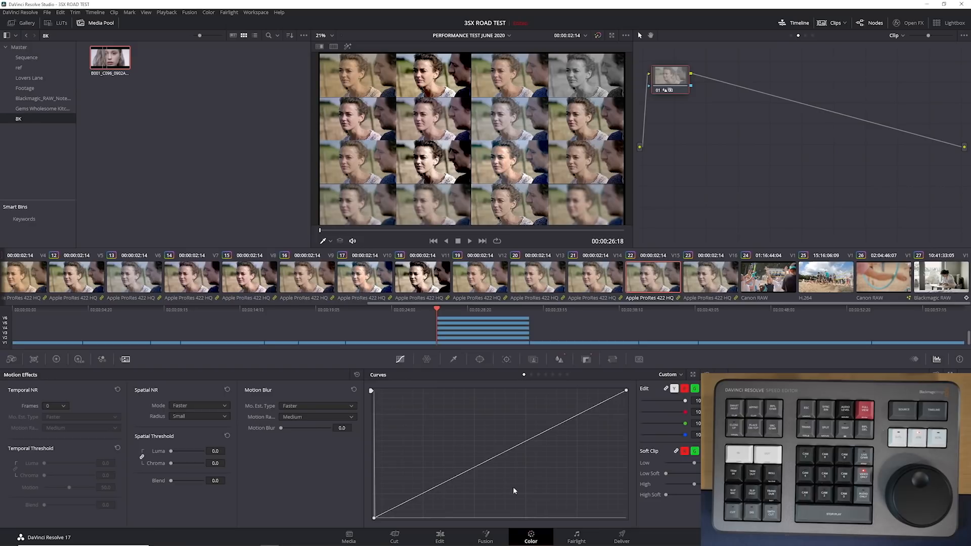
{"action": "mouse_move", "coordinate": [442, 535]}
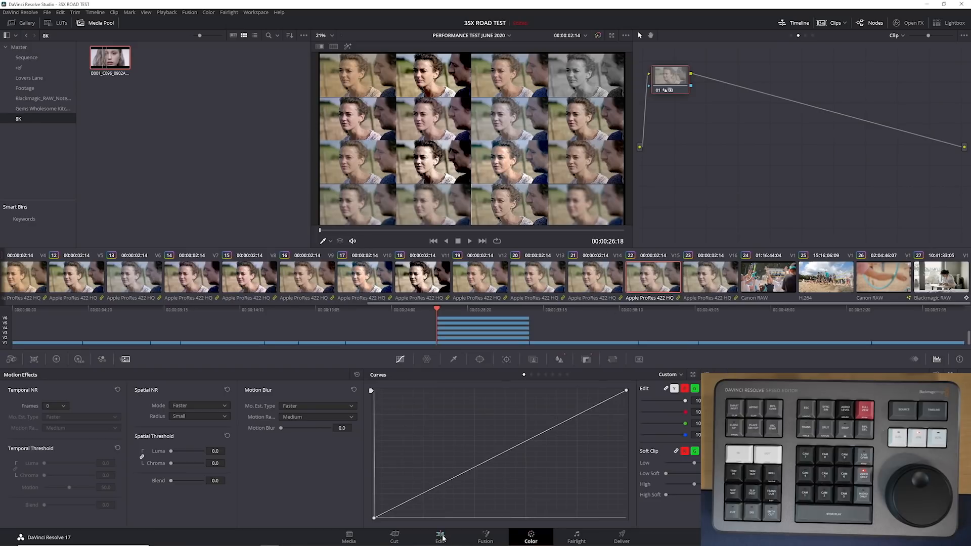
{"action": "left_click", "coordinate": [439, 537]}
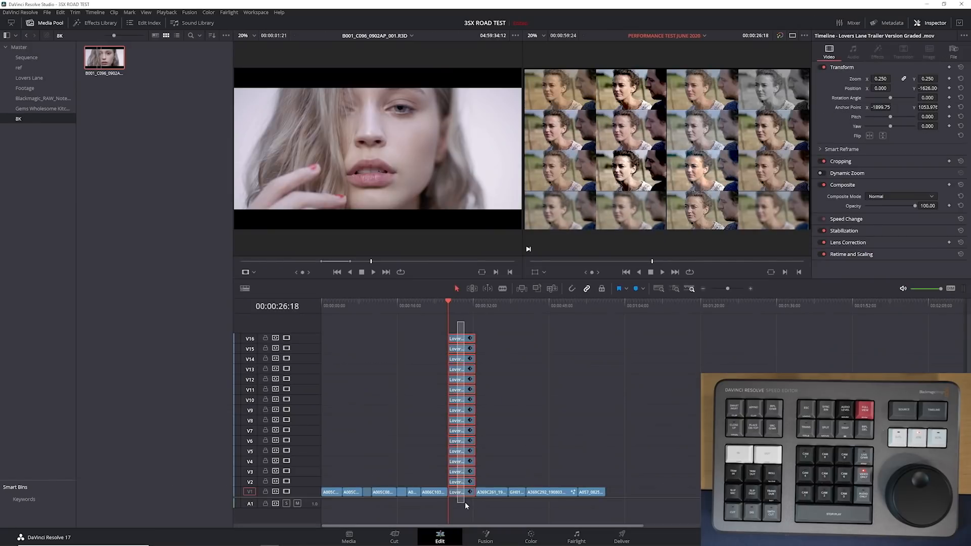
{"action": "right_click", "coordinate": [461, 369]}
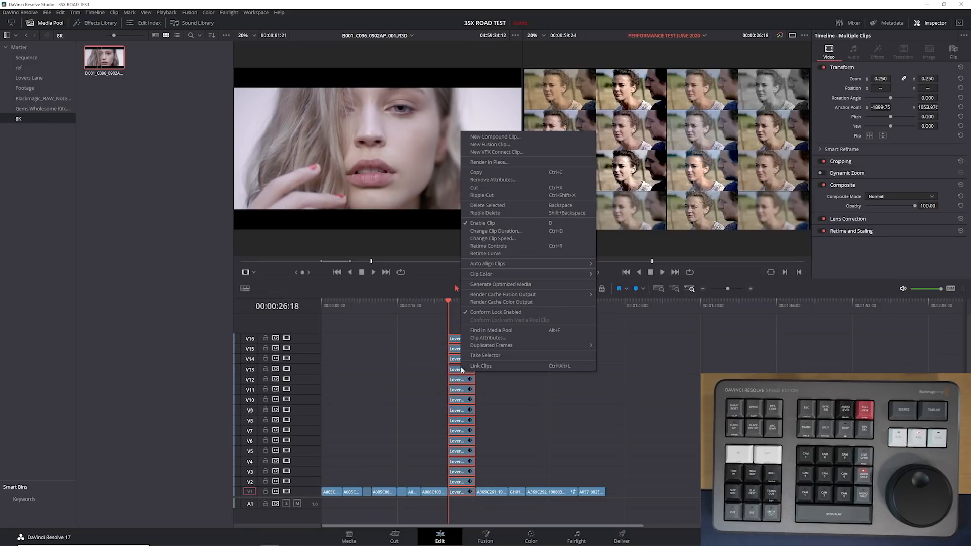
{"action": "left_click", "coordinate": [495, 136]}
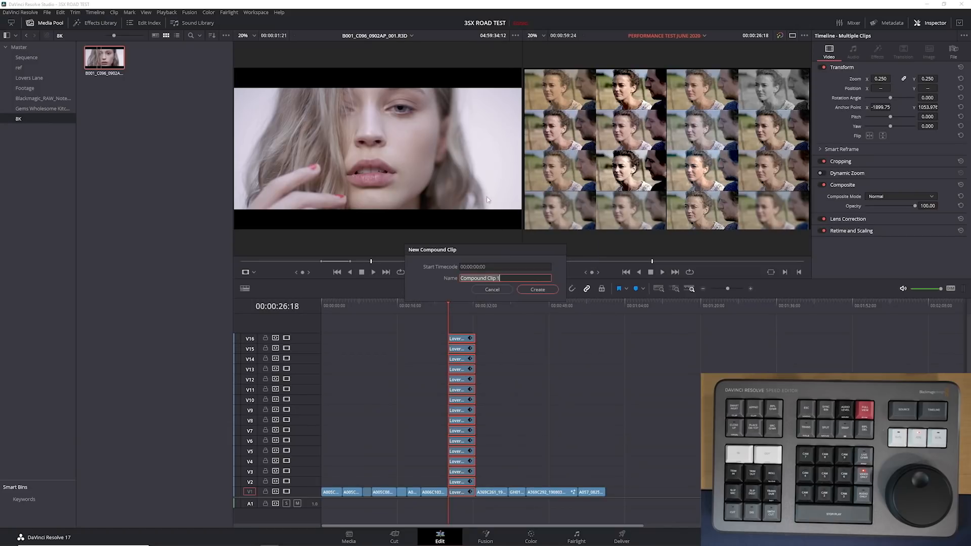
{"action": "left_click", "coordinate": [537, 289]}
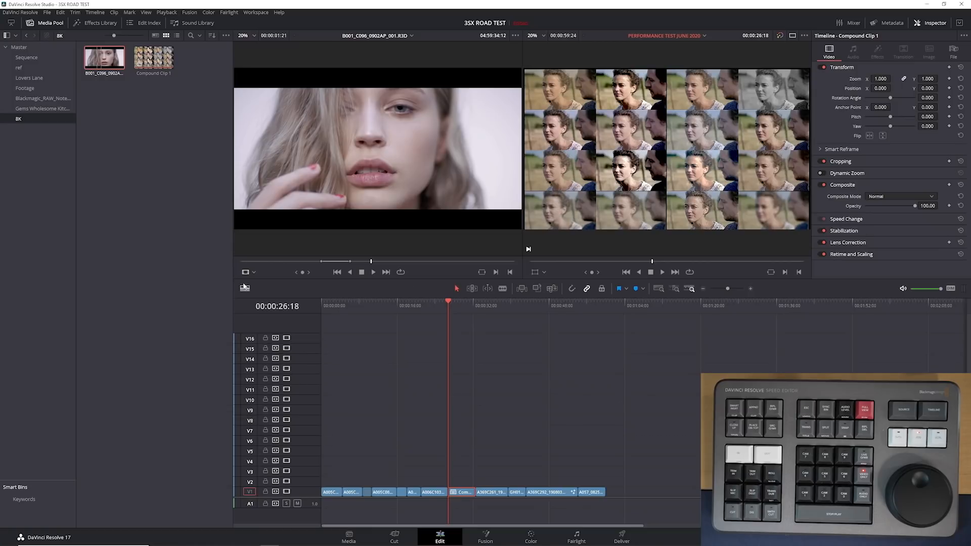
{"action": "left_click", "coordinate": [245, 288]}
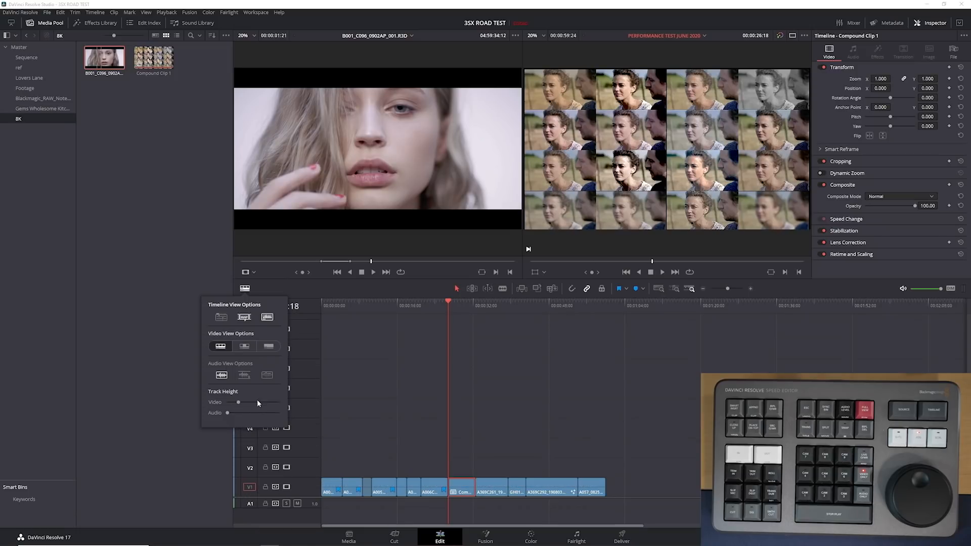
{"action": "left_click", "coordinate": [529, 533]}
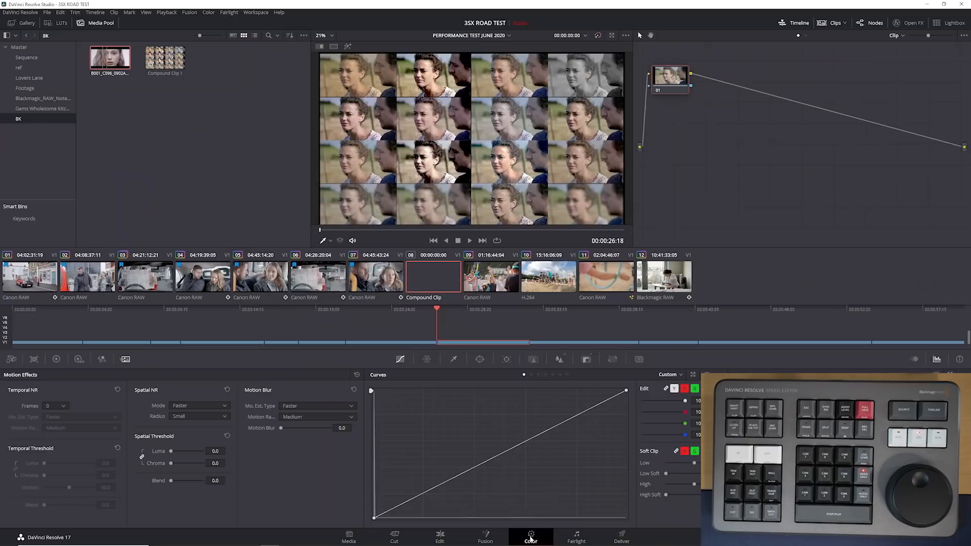
Step: Review grades on clip 09, clip 10 (H.264 beach) and clip 11 (Canon RAW hoop)
{"action": "left_click", "coordinate": [490, 276]}
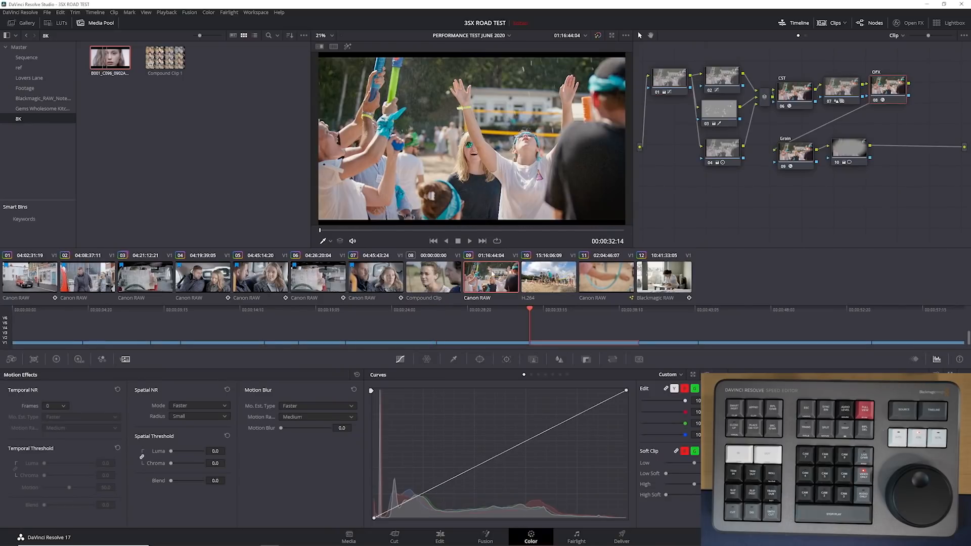
{"action": "mouse_move", "coordinate": [812, 118]}
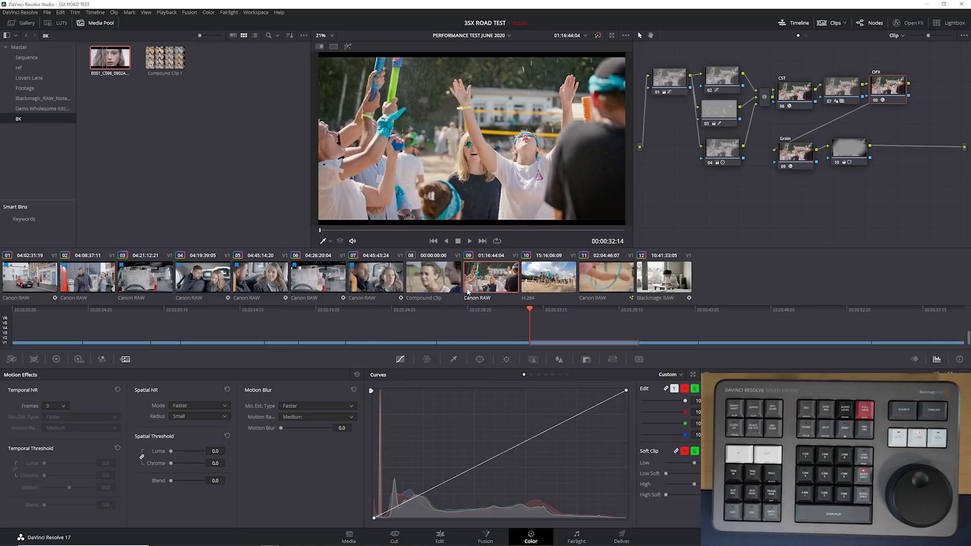
{"action": "left_click", "coordinate": [547, 276]}
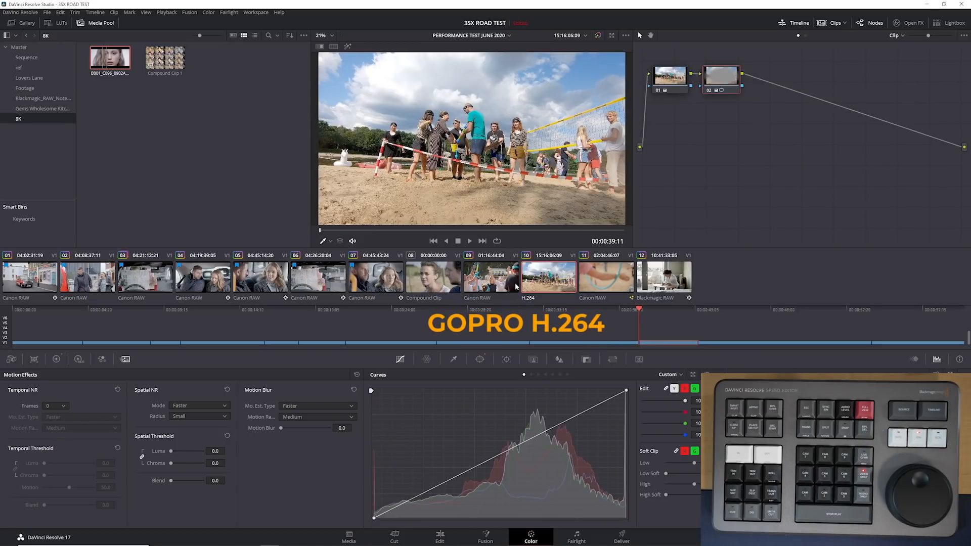
{"action": "left_click", "coordinate": [605, 276]}
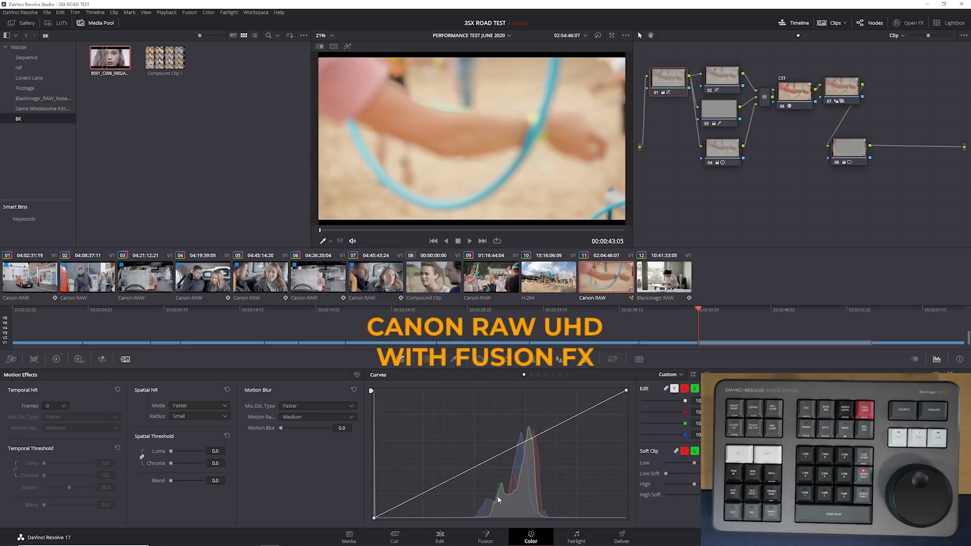
{"action": "mouse_move", "coordinate": [842, 116]}
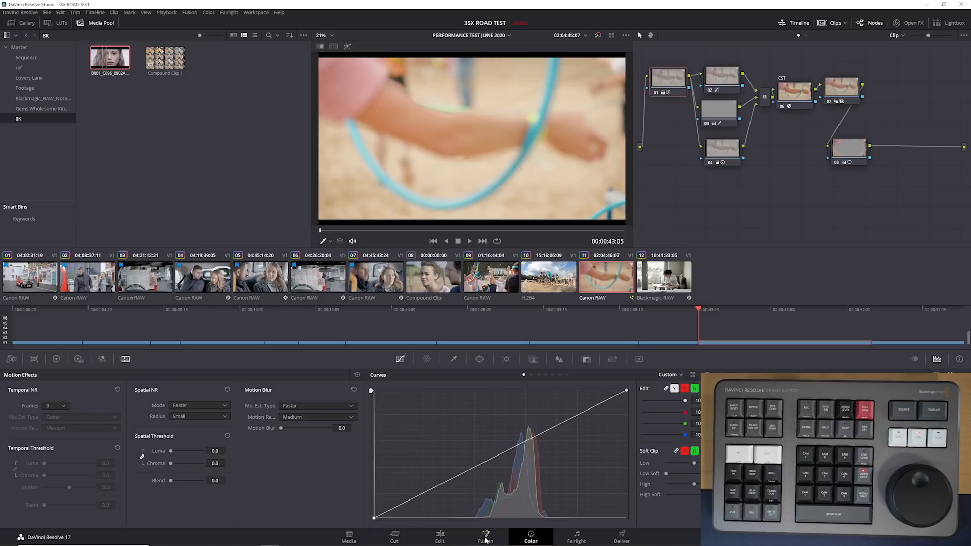
Step: Inspect clip 11's Fusion effects, then view clip 12's Blackmagic RAW grade
{"action": "left_click", "coordinate": [485, 536]}
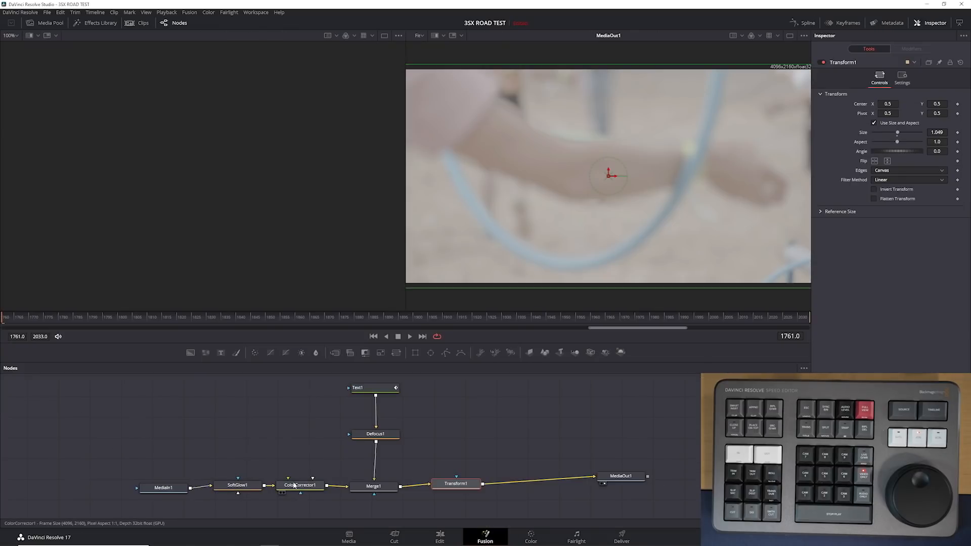
{"action": "left_click", "coordinate": [374, 433]}
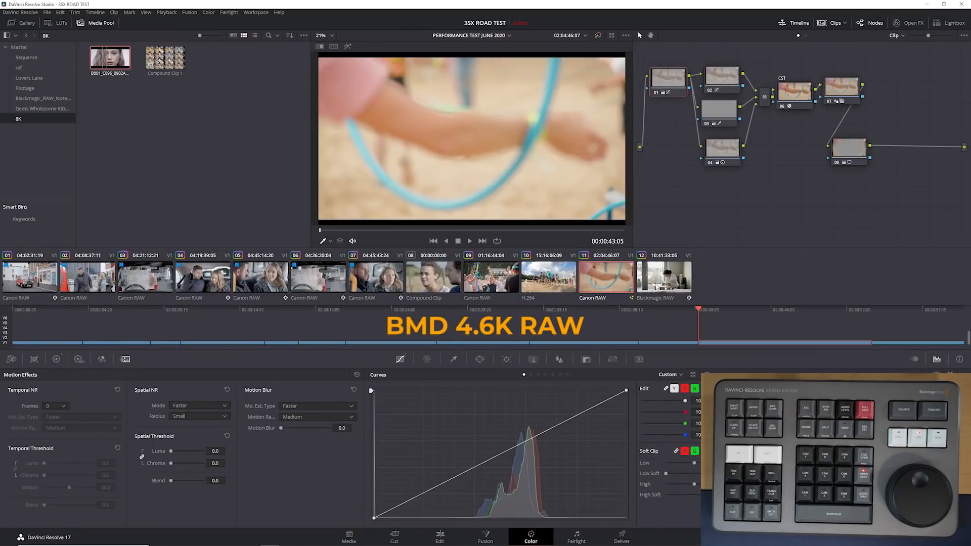
{"action": "left_click", "coordinate": [663, 277]}
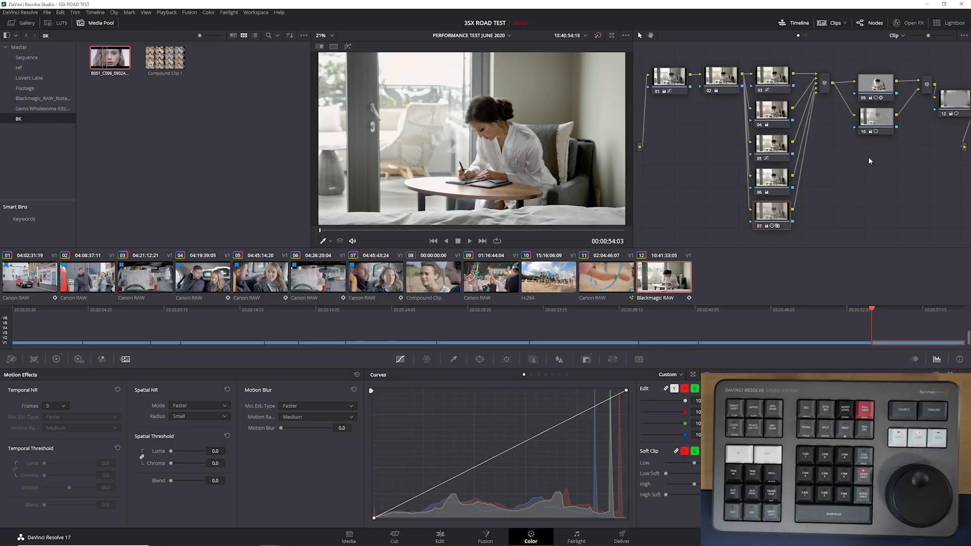
{"action": "mouse_move", "coordinate": [857, 166]}
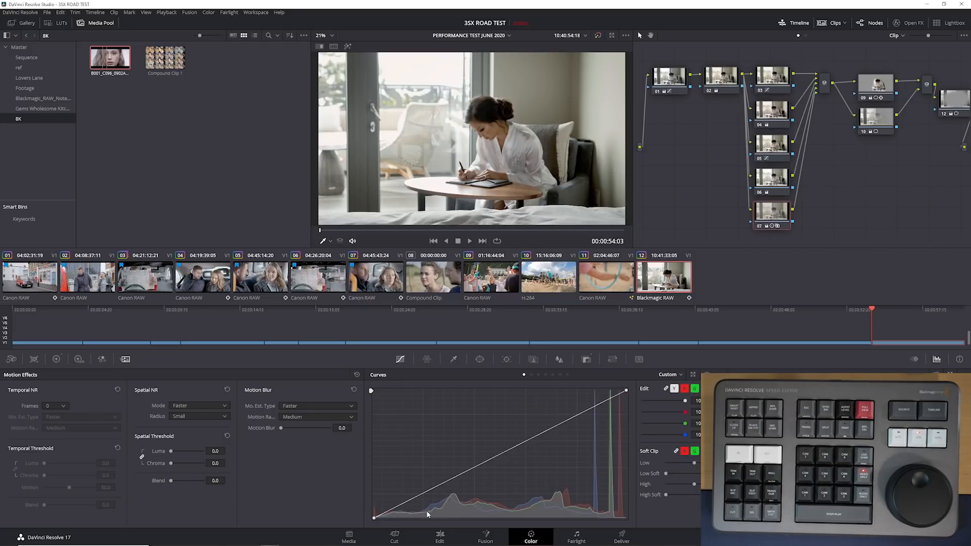
Step: Queue the timeline as a UHD DNxHR 444 QuickTime render and start rendering
{"action": "left_click", "coordinate": [620, 536]}
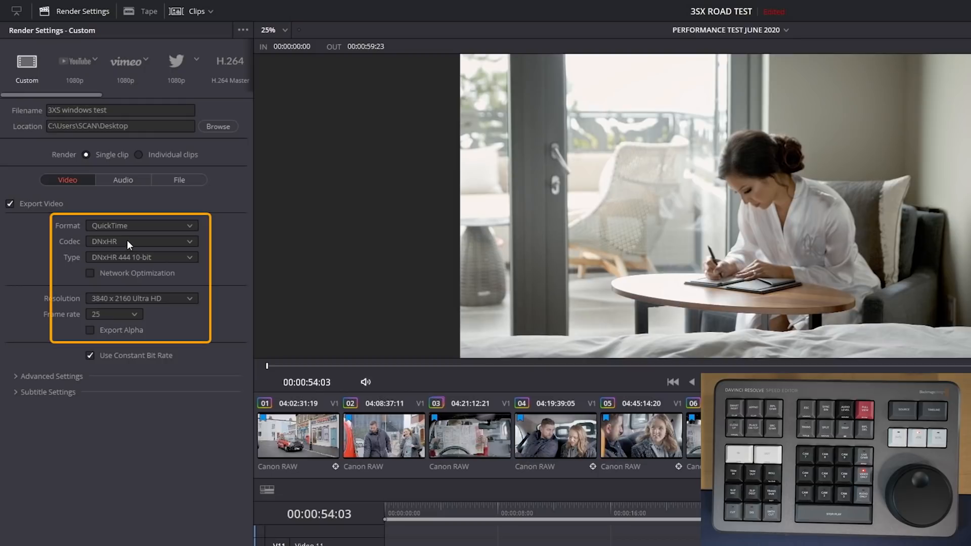
{"action": "mouse_move", "coordinate": [122, 268]}
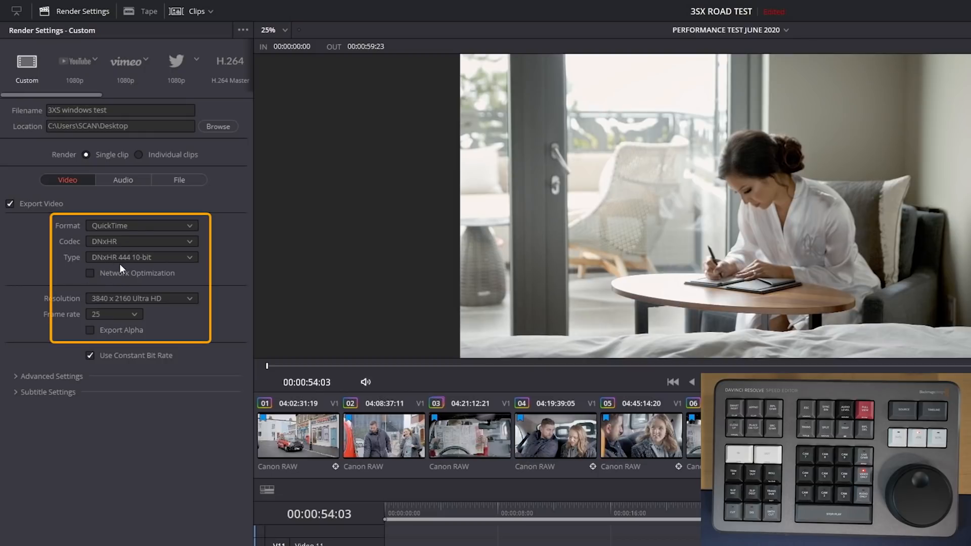
{"action": "mouse_move", "coordinate": [47, 333]}
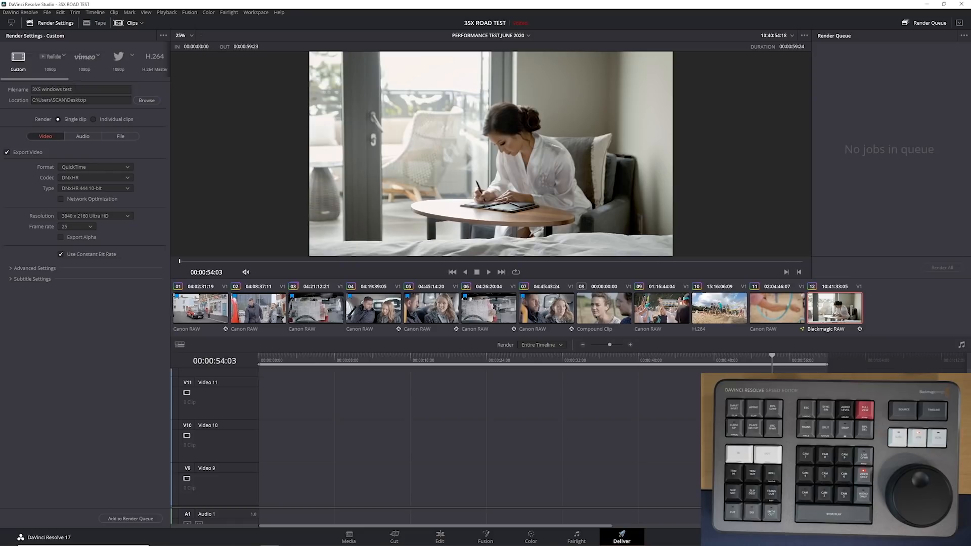
{"action": "mouse_move", "coordinate": [130, 519]}
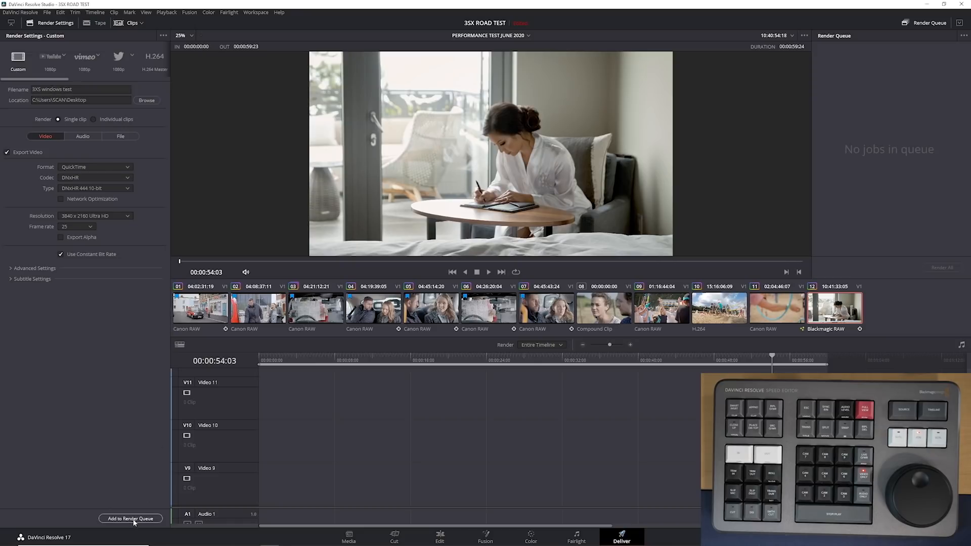
{"action": "left_click", "coordinate": [130, 518]}
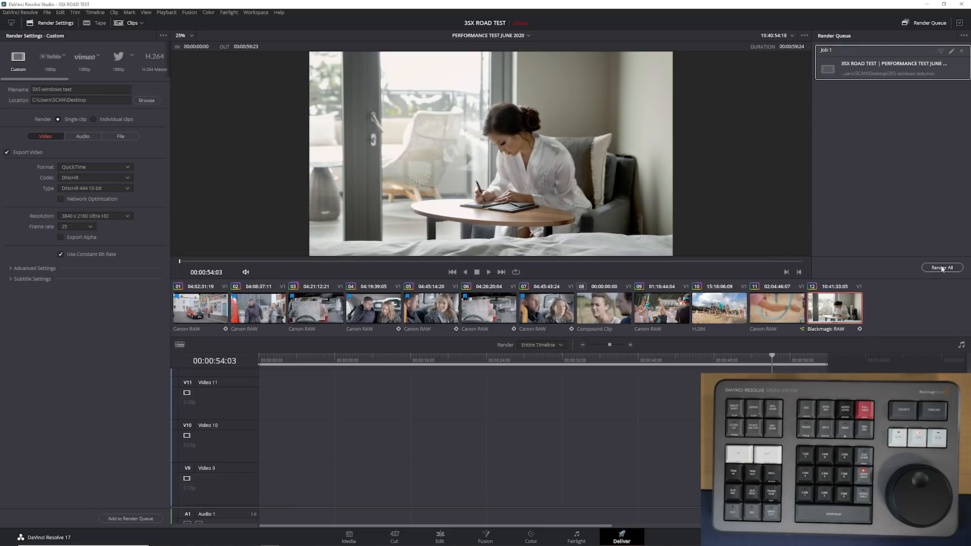
{"action": "left_click", "coordinate": [941, 267]}
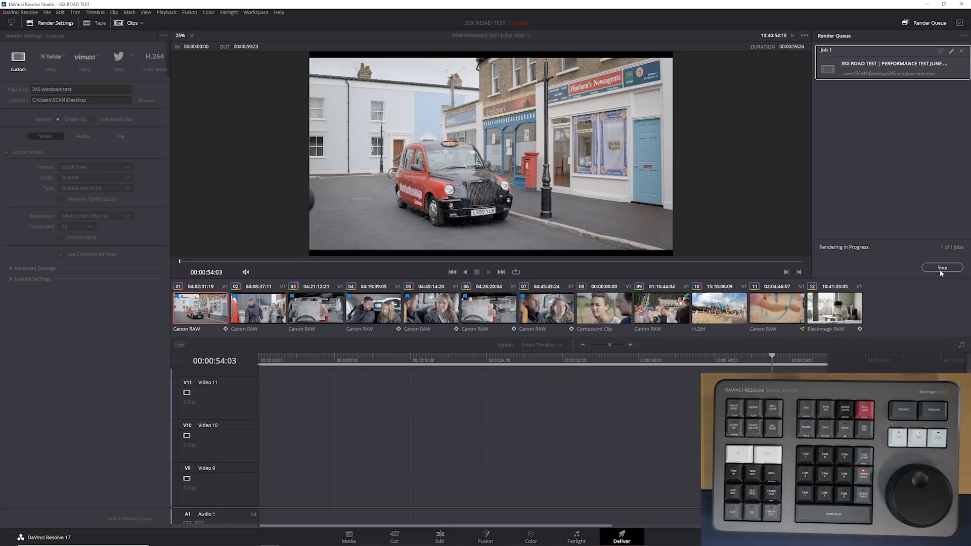